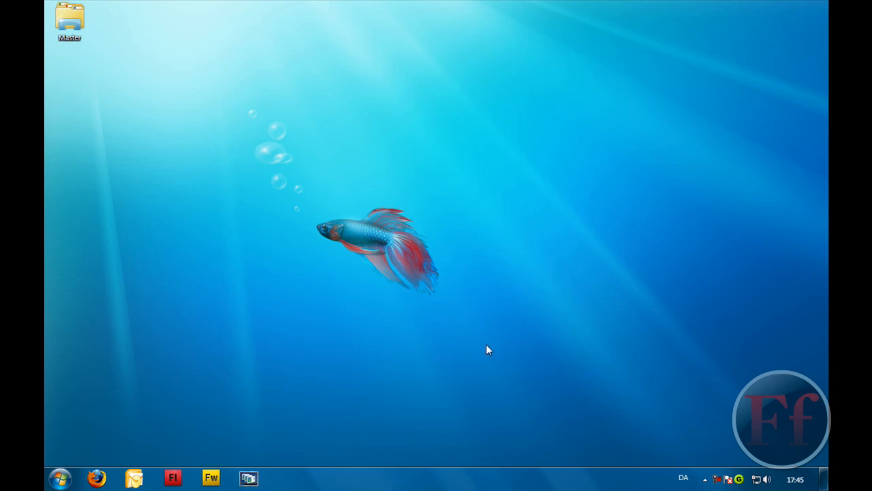
{"action": "mouse_move", "coordinate": [484, 365]}
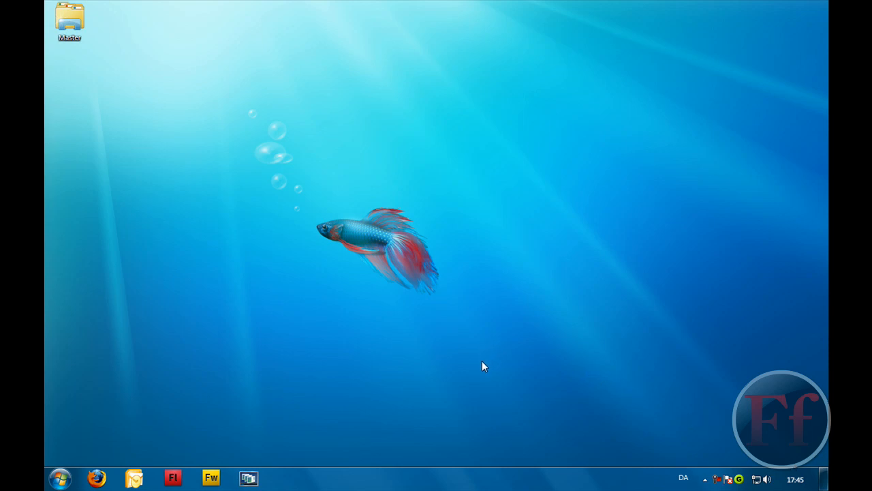
{"action": "mouse_move", "coordinate": [490, 321]}
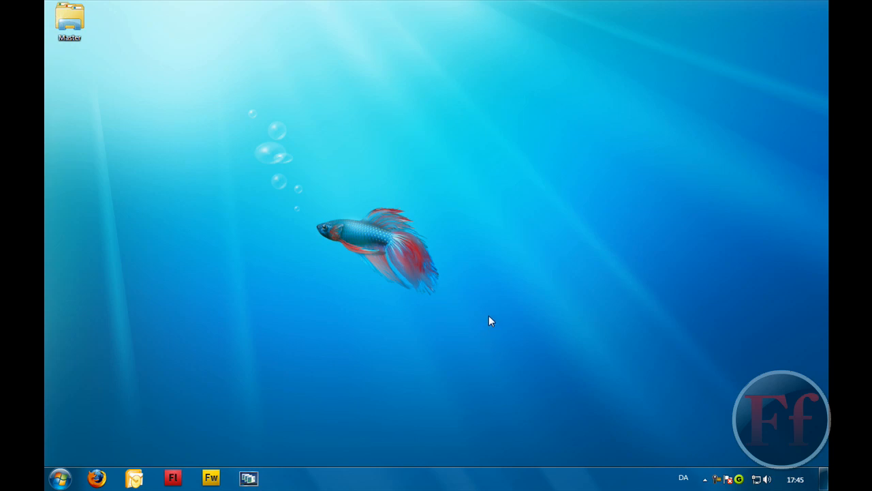
{"action": "mouse_move", "coordinate": [507, 329]}
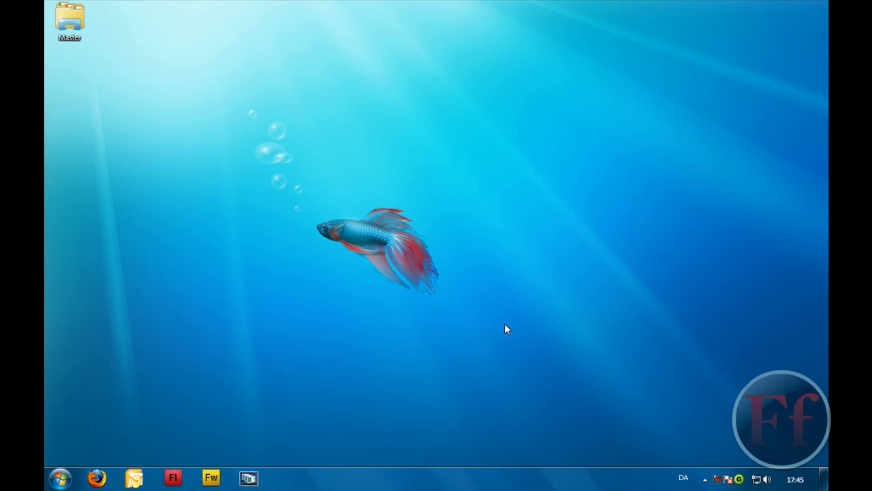
{"action": "mouse_move", "coordinate": [461, 320]}
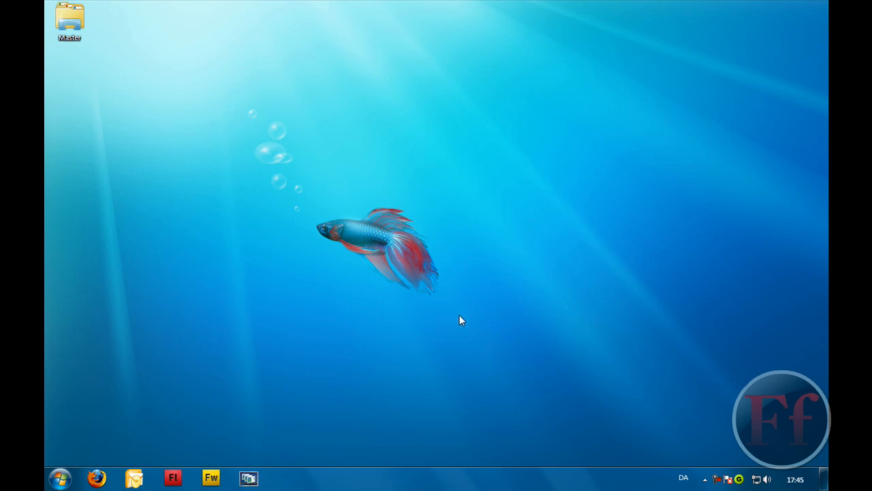
{"action": "mouse_move", "coordinate": [455, 327]}
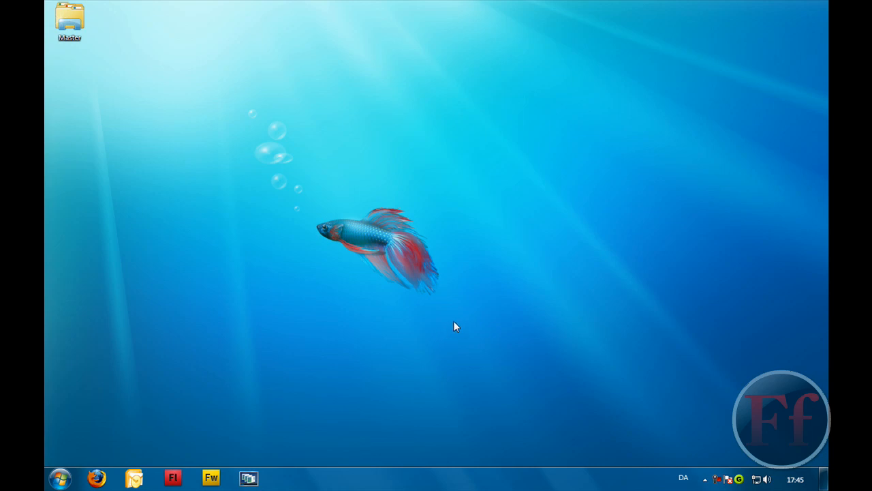
{"action": "mouse_move", "coordinate": [469, 315]}
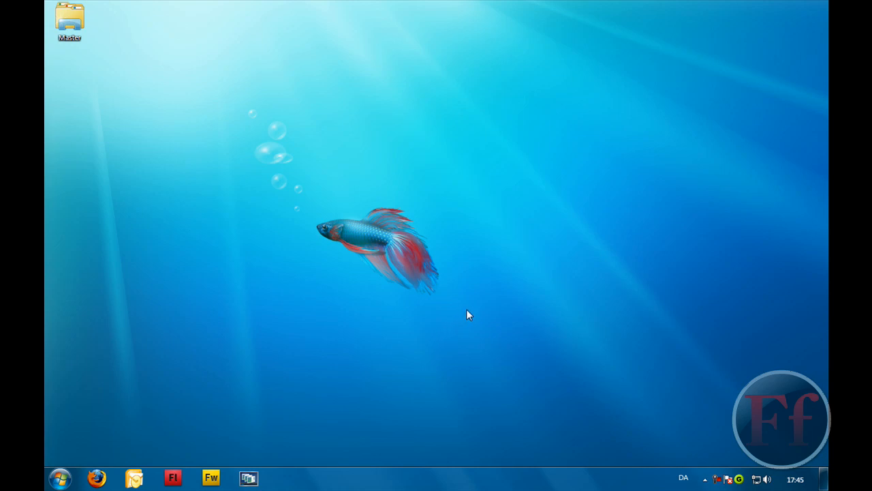
{"action": "mouse_move", "coordinate": [540, 345]}
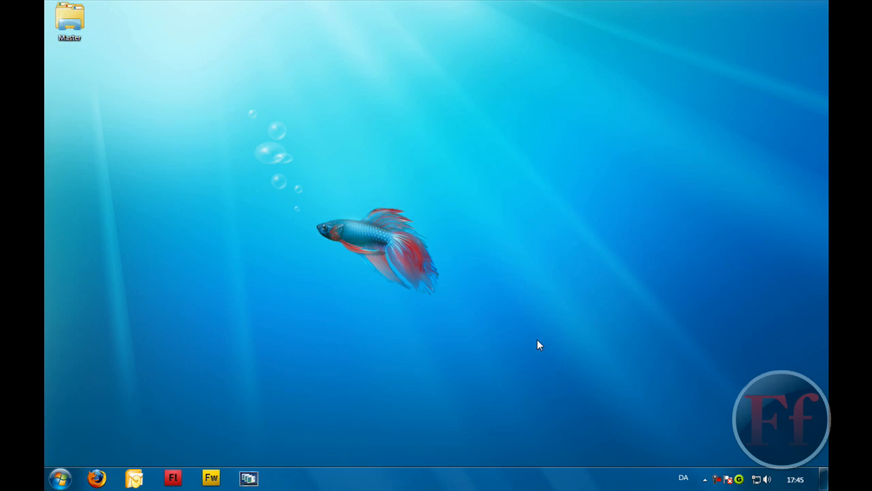
{"action": "mouse_move", "coordinate": [540, 346]}
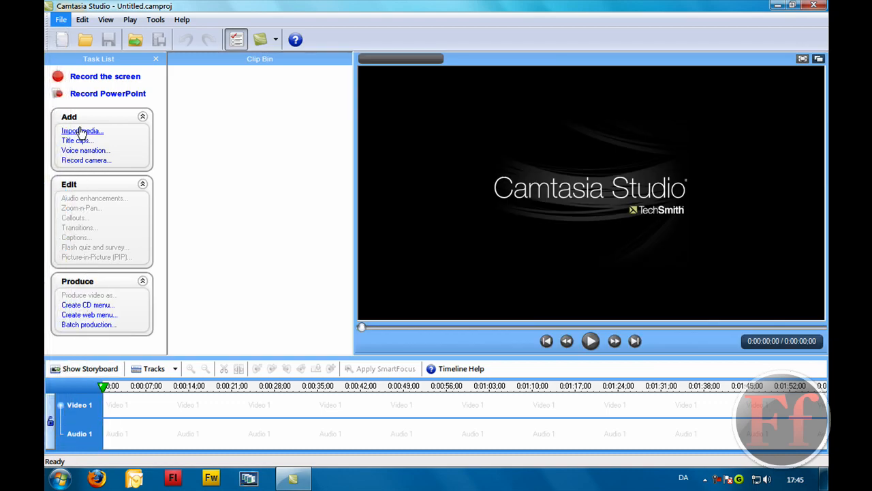
Import the audo enhancement and background music 1 recordings, placing background music 1 on the timeline.
{"action": "left_click", "coordinate": [80, 131]}
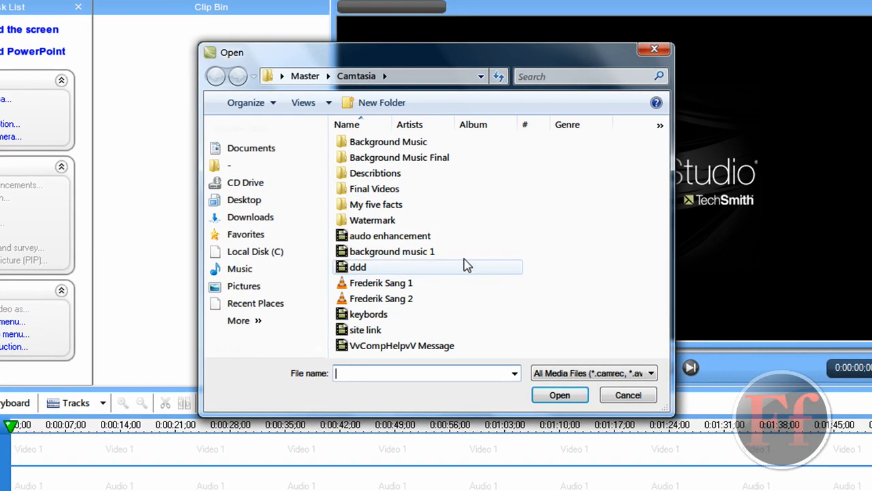
{"action": "left_click", "coordinate": [390, 234]}
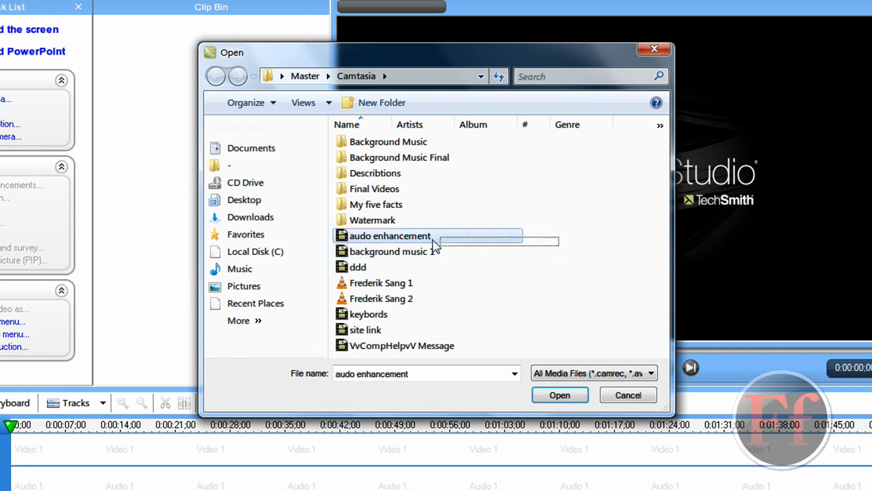
{"action": "left_click", "coordinate": [393, 250]}
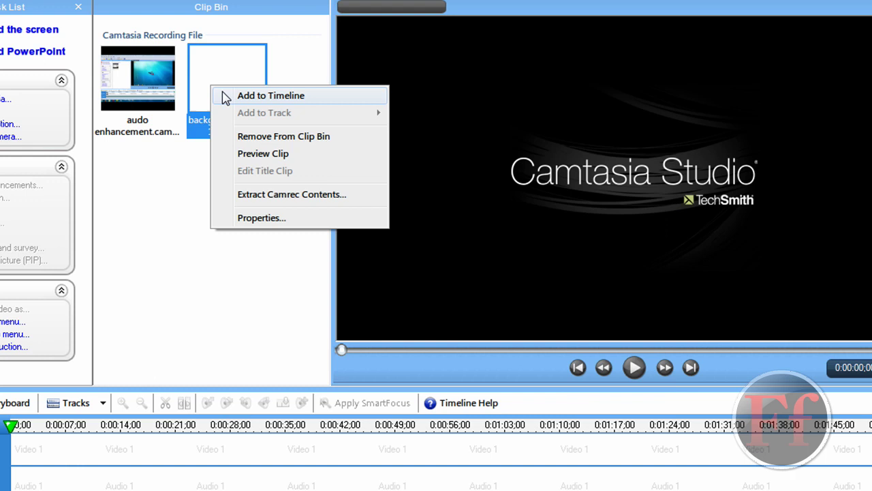
{"action": "left_click", "coordinate": [270, 95]}
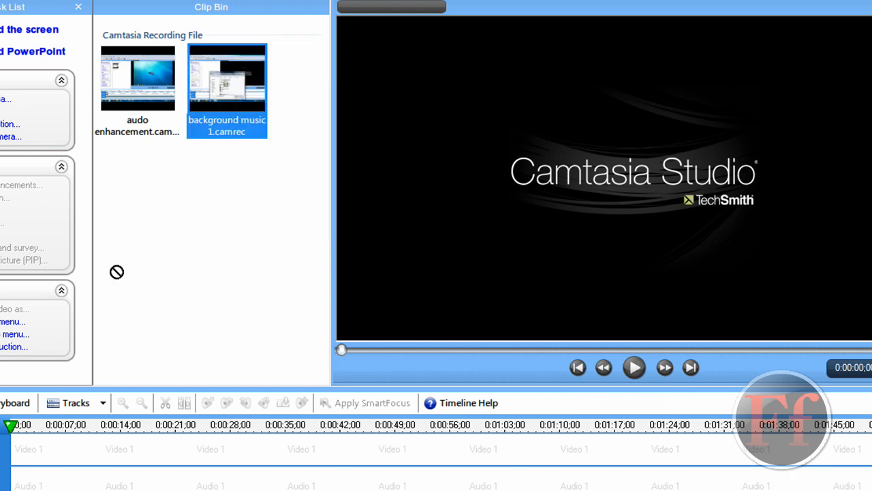
{"action": "mouse_move", "coordinate": [166, 141]}
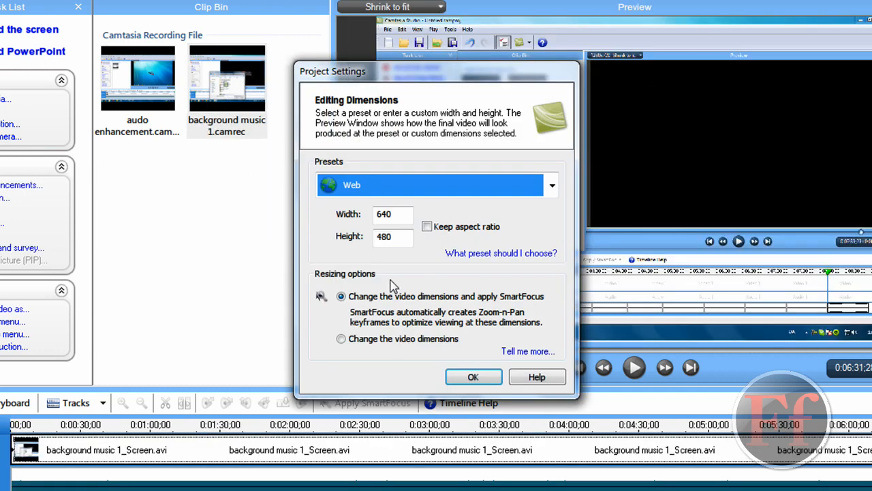
{"action": "mouse_move", "coordinate": [437, 177]}
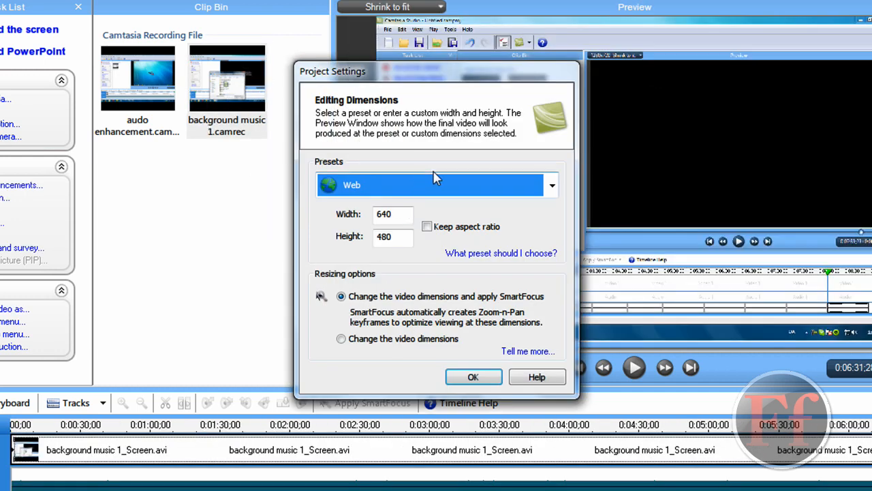
Set Project Settings to 1280x720 with 'Change the video dimensions' instead of SmartFocus, and apply.
{"action": "left_click", "coordinate": [551, 184]}
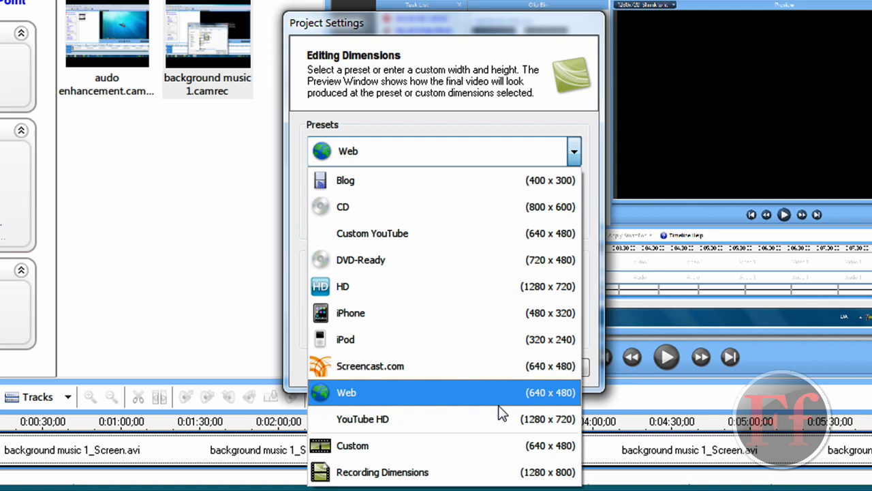
{"action": "mouse_move", "coordinate": [430, 425]}
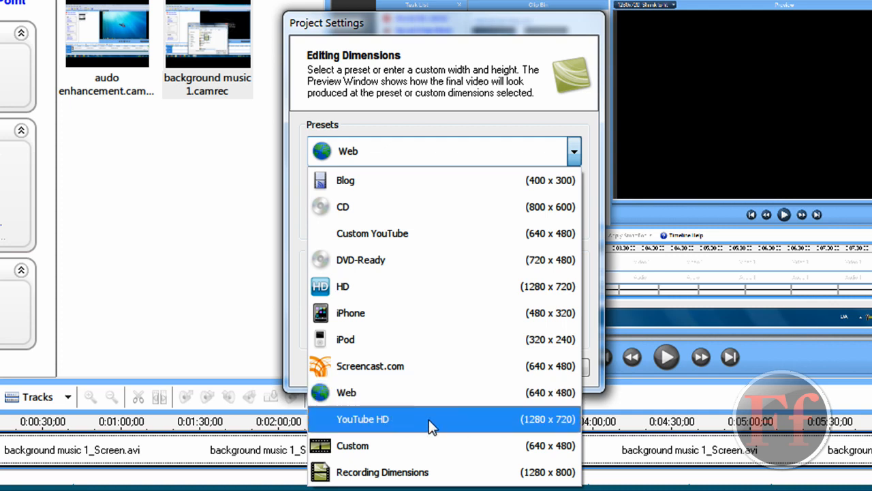
{"action": "mouse_move", "coordinate": [416, 412]}
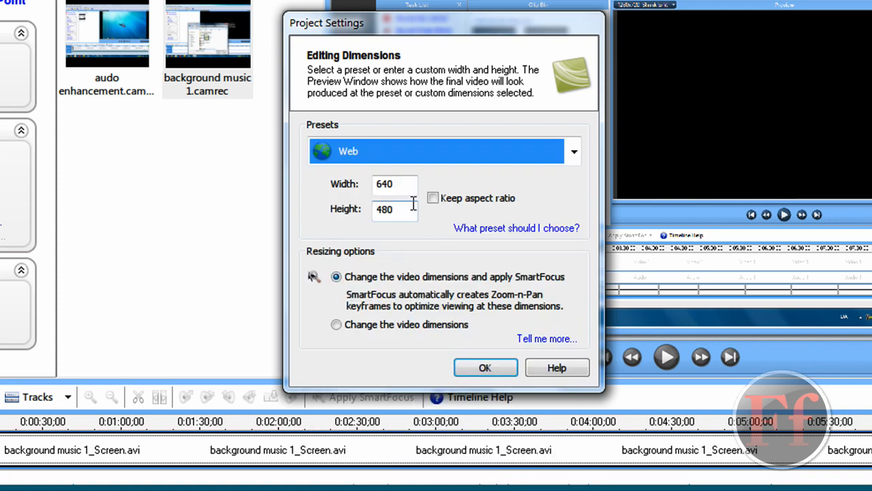
{"action": "left_click", "coordinate": [395, 184]}
{"action": "type", "text": "1280"}
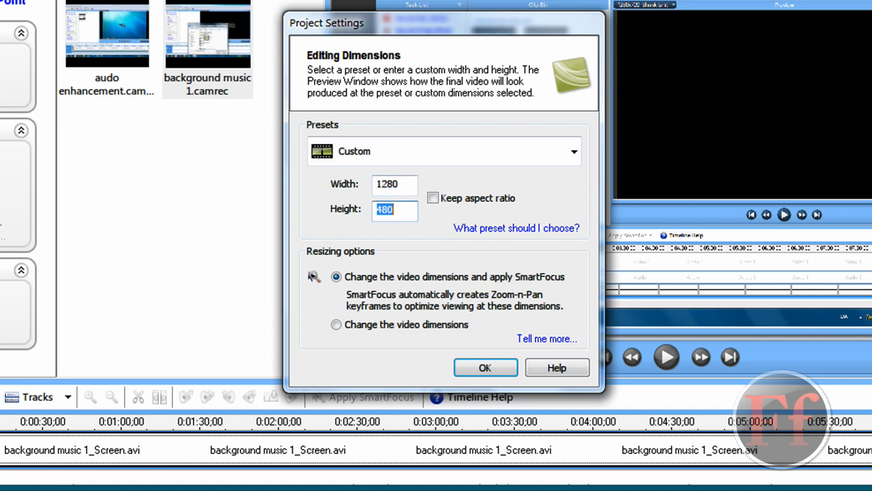
{"action": "type", "text": "720"}
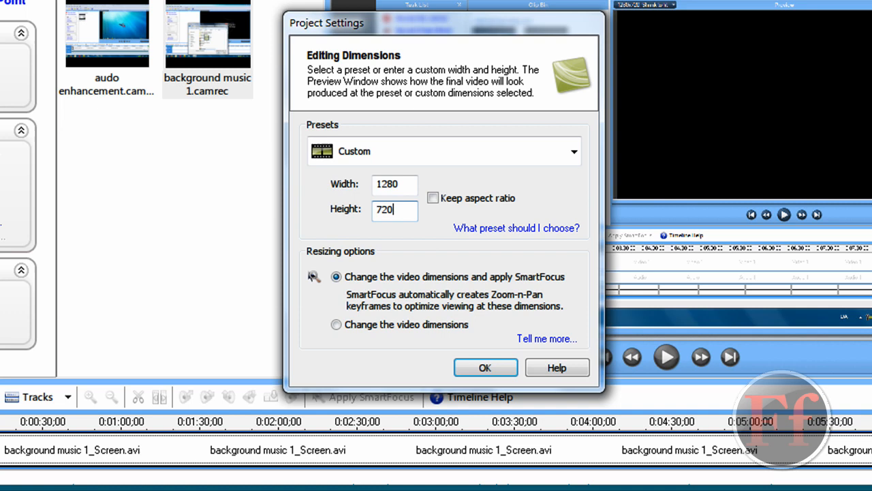
{"action": "mouse_move", "coordinate": [352, 382]}
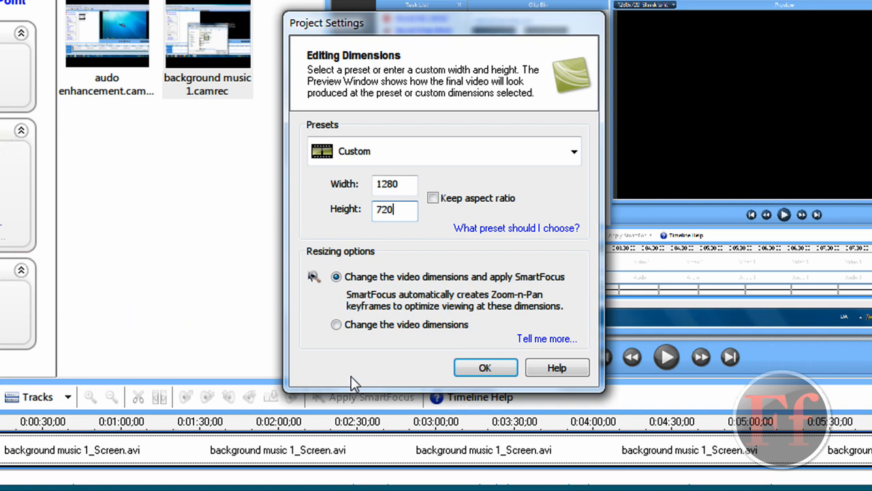
{"action": "mouse_move", "coordinate": [402, 247]}
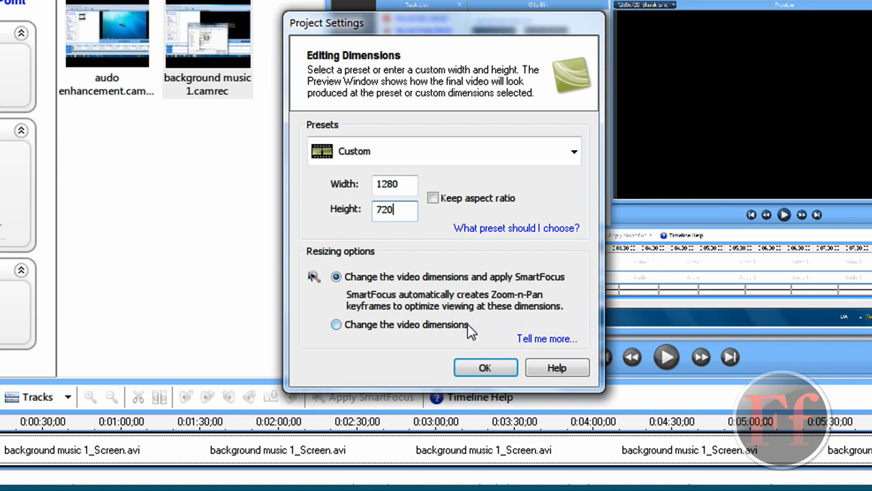
{"action": "left_click", "coordinate": [335, 325]}
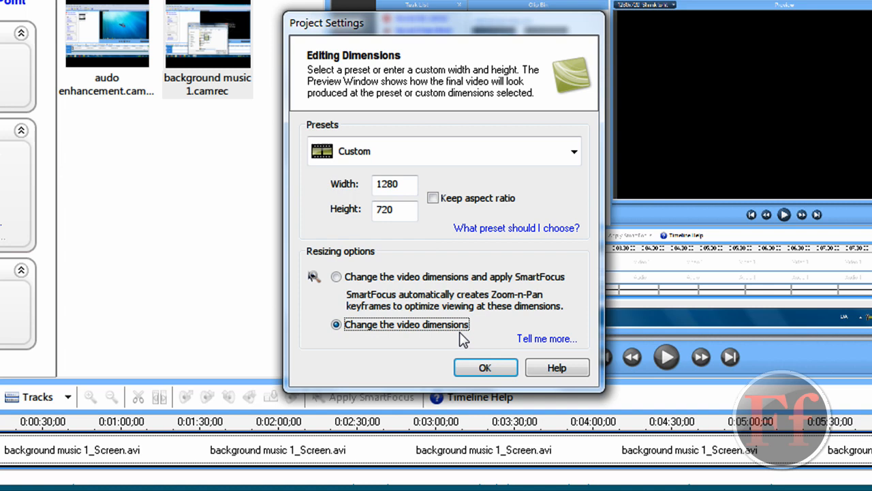
{"action": "left_click", "coordinate": [485, 368]}
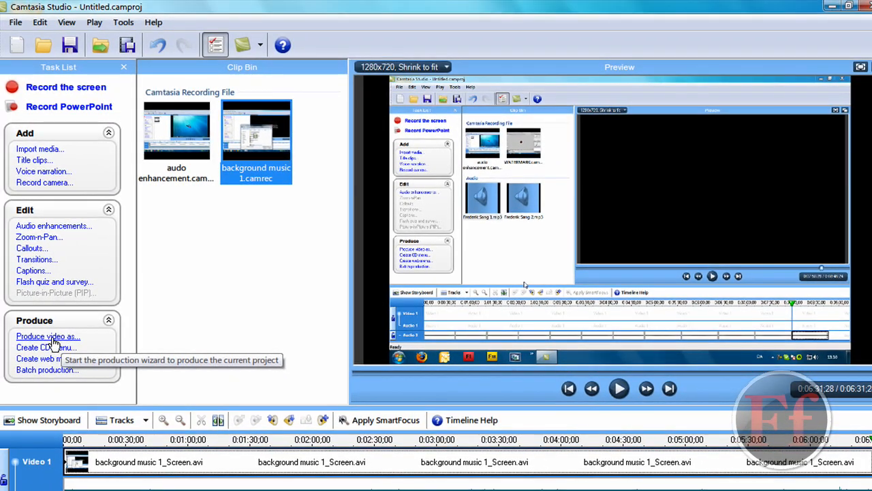
Start Produce video as... and reach Add / Edit Preset in the Production Wizard.
{"action": "left_click", "coordinate": [66, 22]}
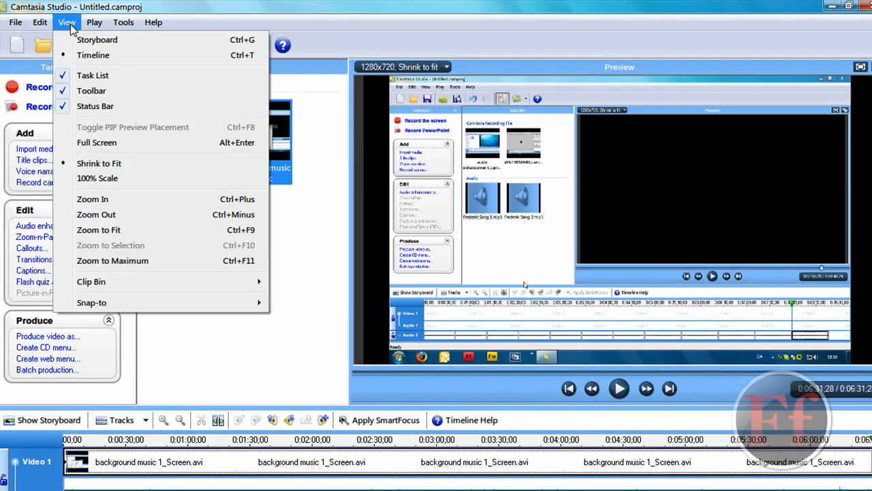
{"action": "mouse_move", "coordinate": [177, 341]}
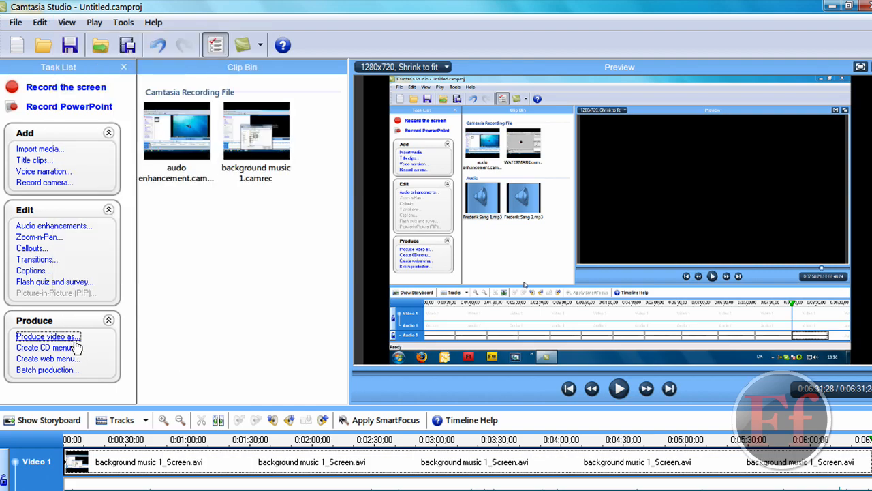
{"action": "left_click", "coordinate": [45, 335]}
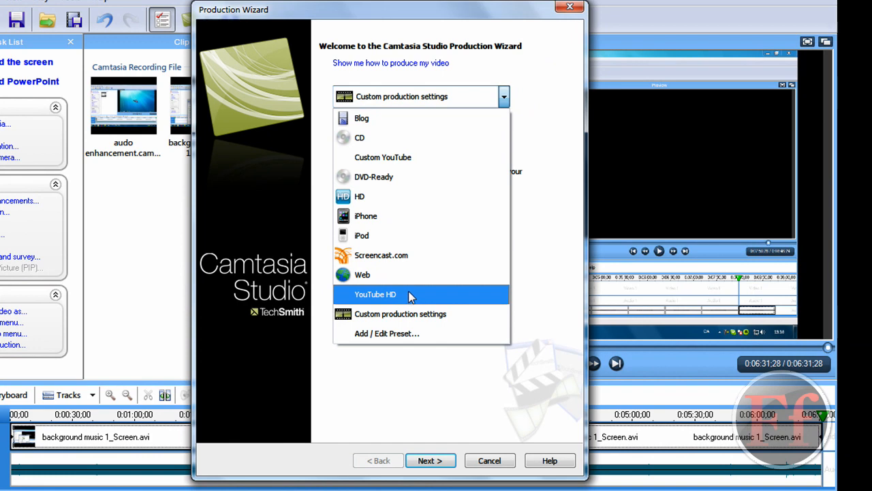
{"action": "mouse_move", "coordinate": [387, 298]}
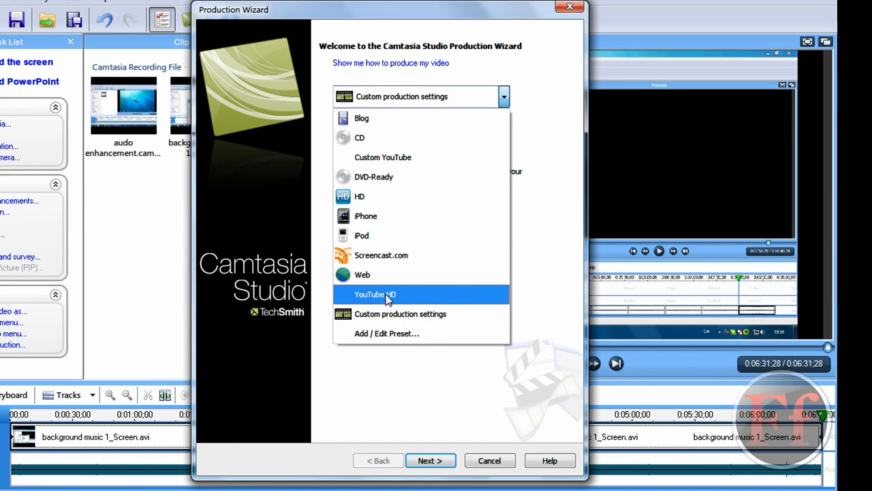
{"action": "mouse_move", "coordinate": [409, 338]}
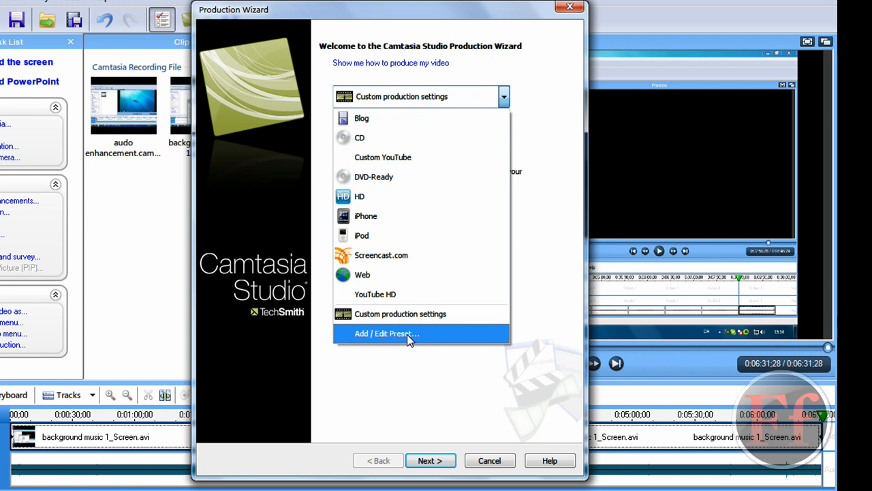
{"action": "left_click", "coordinate": [387, 333]}
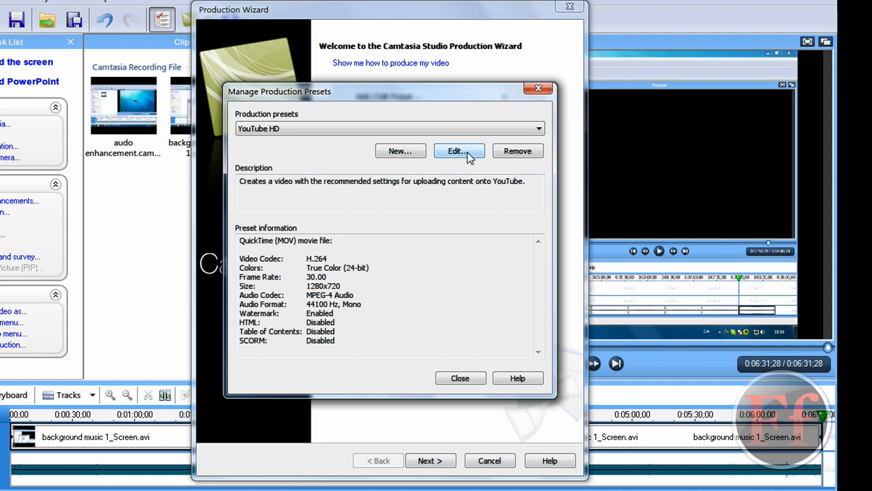
Edit the YouTube HD preset's name and description with MOV - QuickTime output, continuing to encoding.
{"action": "left_click", "coordinate": [459, 150]}
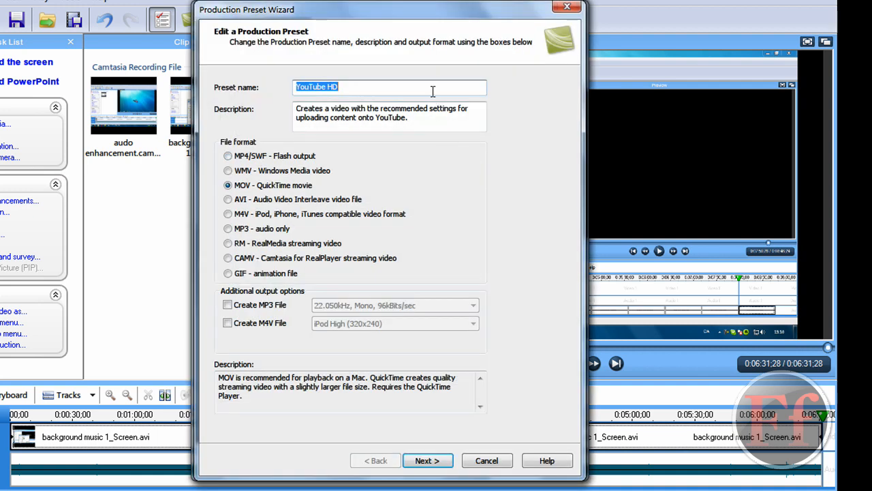
{"action": "type", "text": "Yo"}
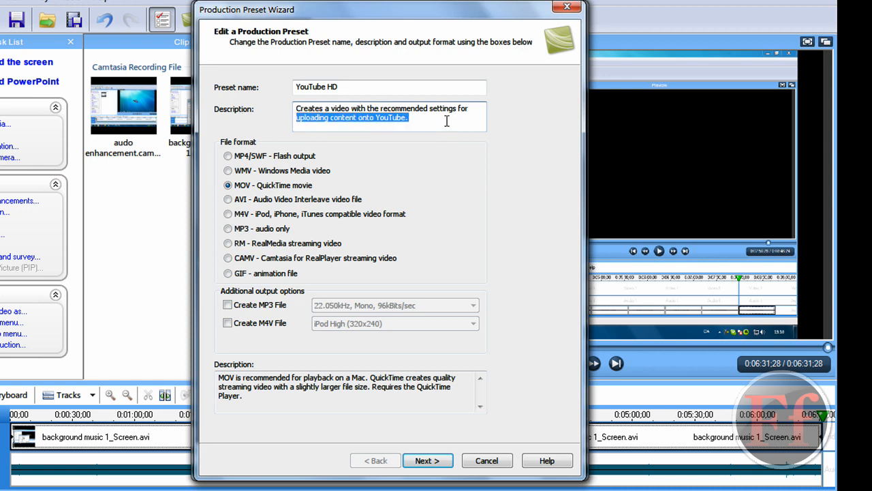
{"action": "triple_click", "coordinate": [381, 111]}
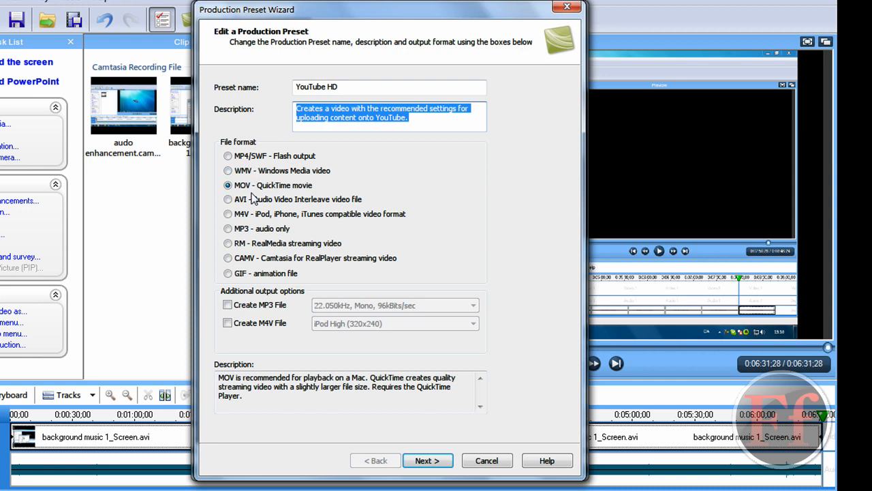
{"action": "mouse_move", "coordinate": [261, 192]}
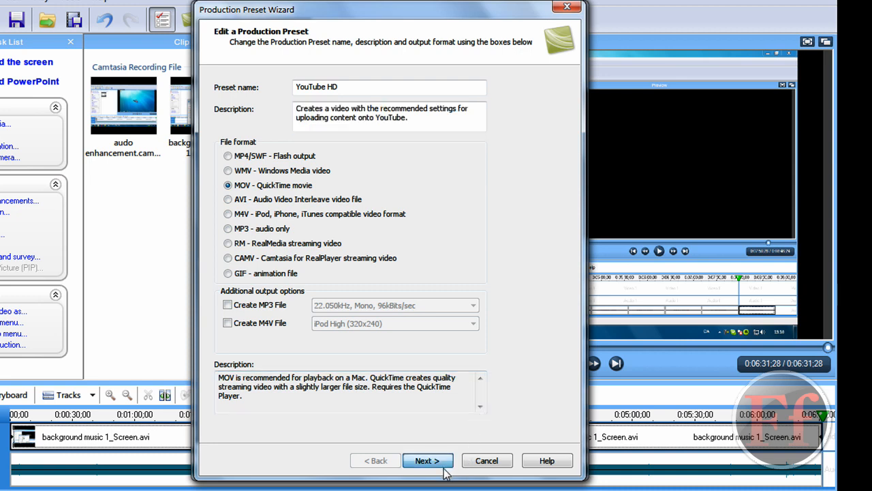
{"action": "left_click", "coordinate": [428, 461]}
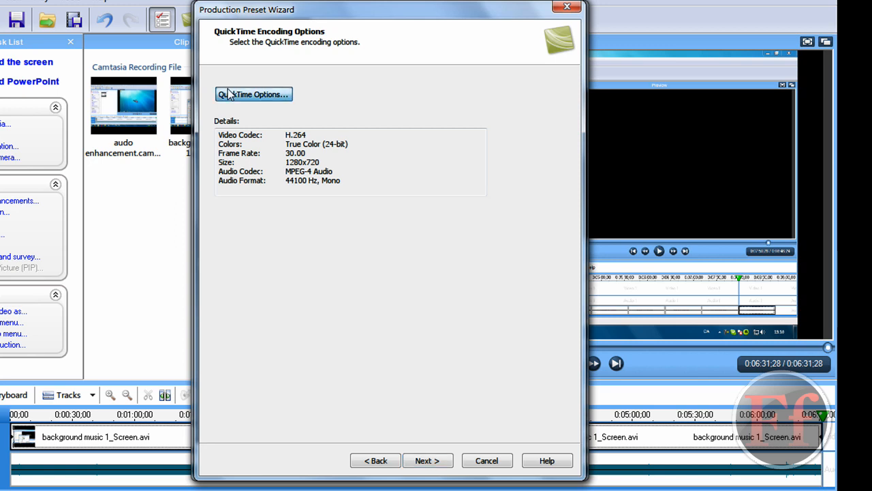
In QuickTime Options keep Video enabled and bring up its H.264 compression settings.
{"action": "left_click", "coordinate": [254, 94]}
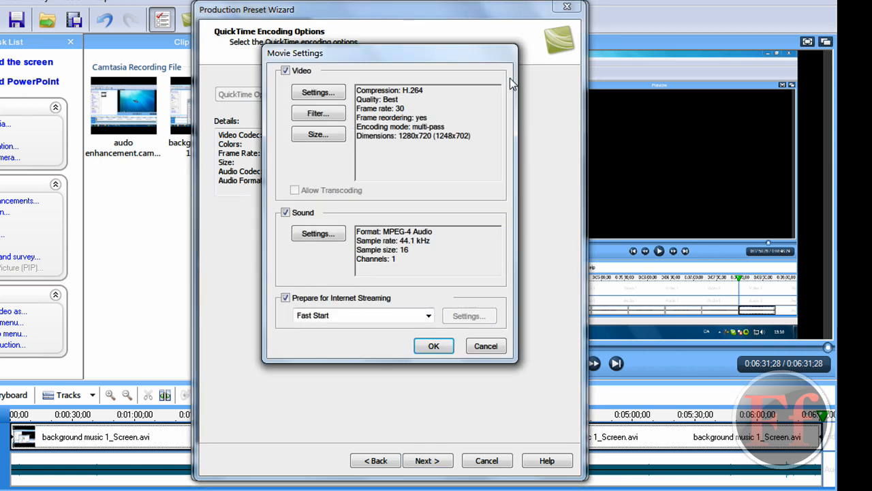
{"action": "mouse_move", "coordinate": [561, 81]}
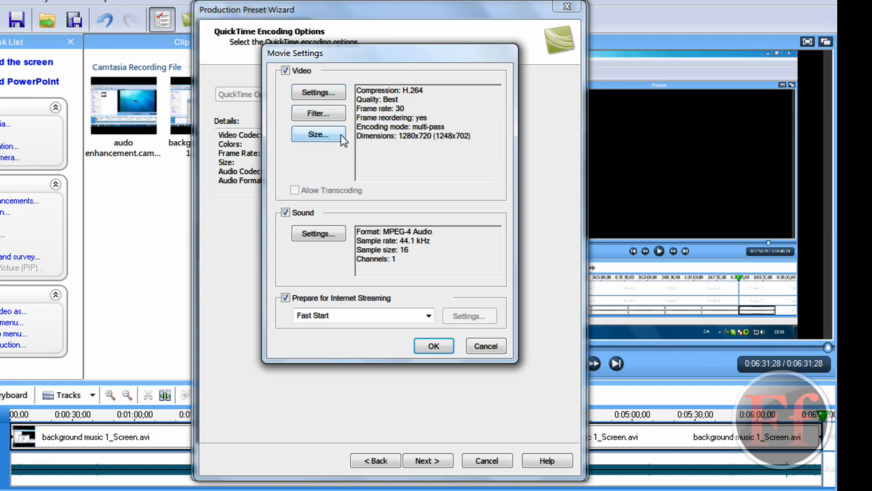
{"action": "mouse_move", "coordinate": [327, 111]}
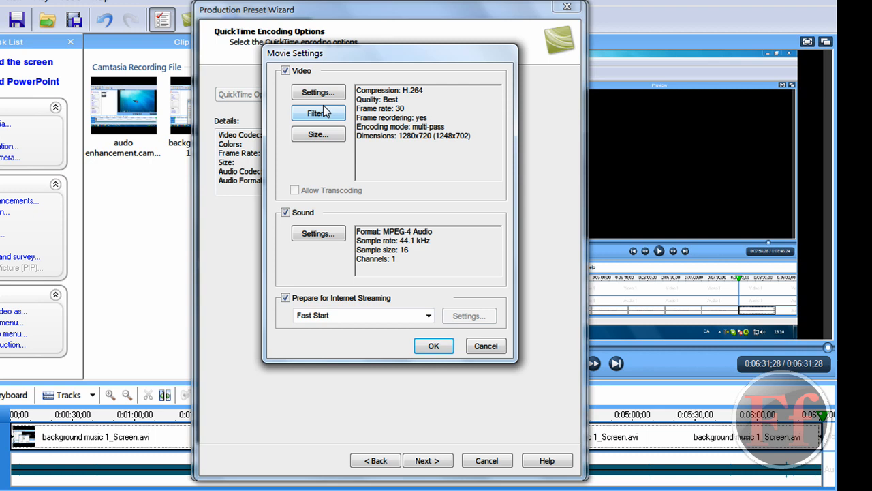
{"action": "left_click", "coordinate": [285, 71]}
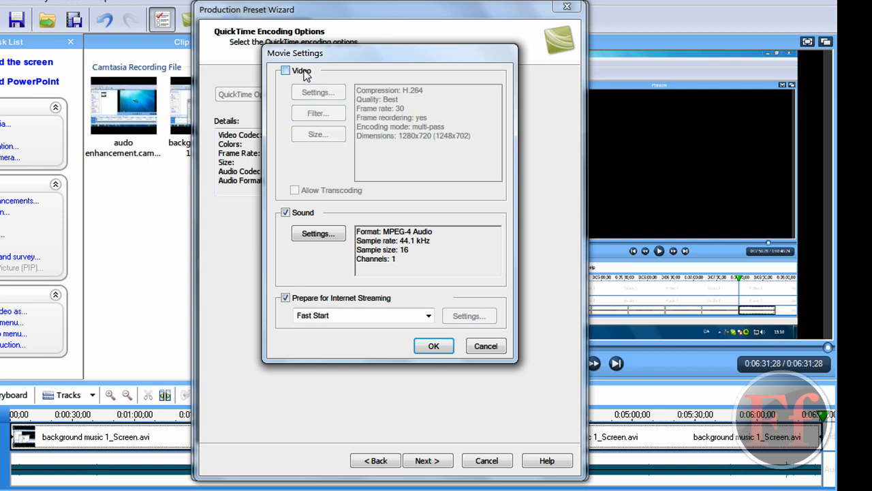
{"action": "left_click", "coordinate": [286, 71]}
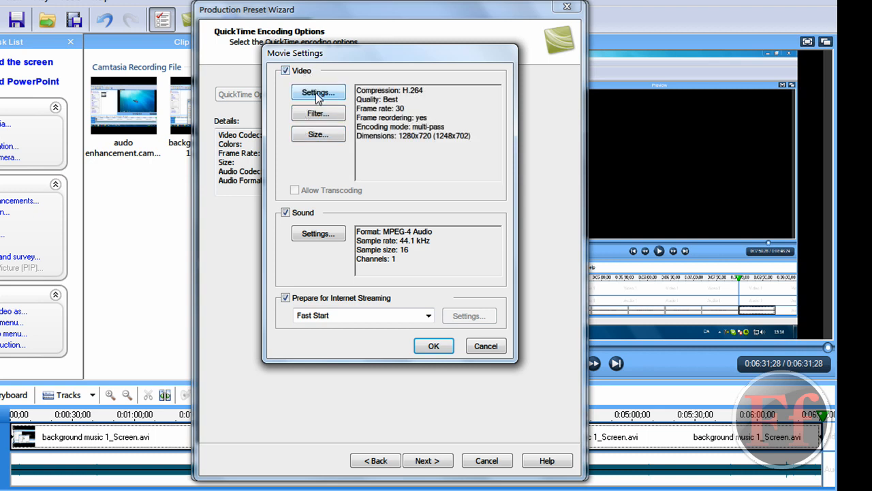
{"action": "left_click", "coordinate": [319, 93]}
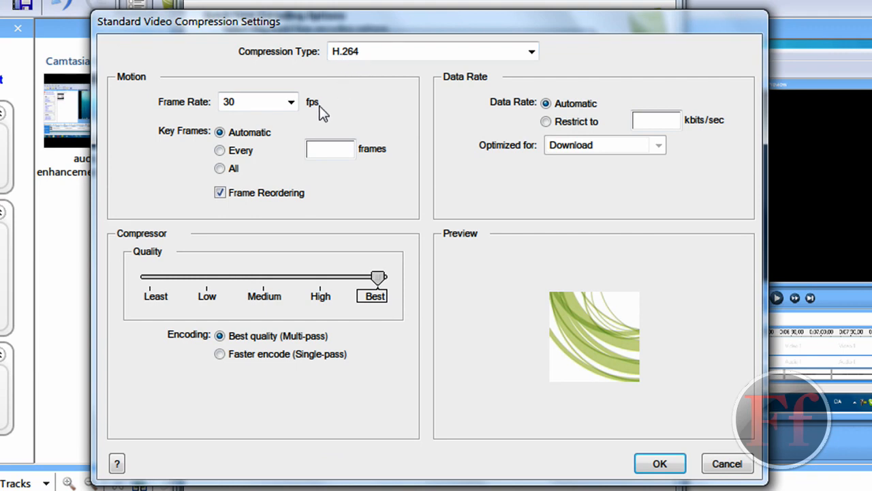
{"action": "mouse_move", "coordinate": [197, 115]}
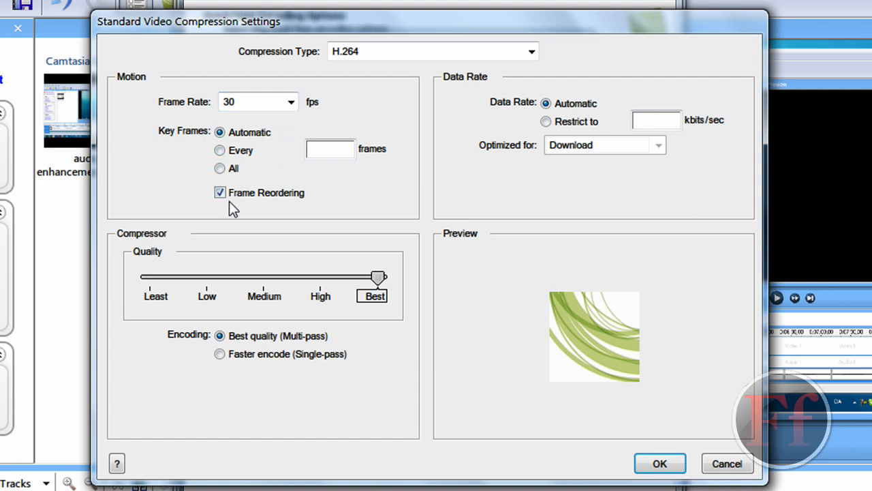
{"action": "mouse_move", "coordinate": [390, 196]}
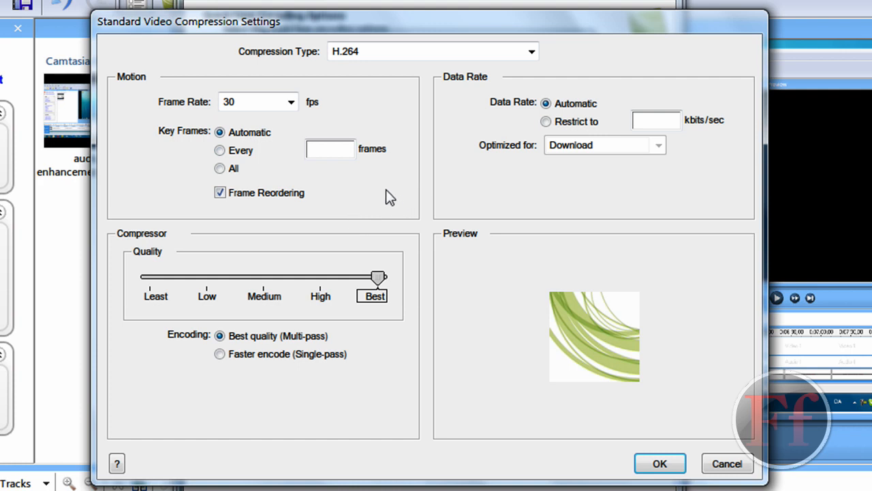
{"action": "mouse_move", "coordinate": [325, 216]}
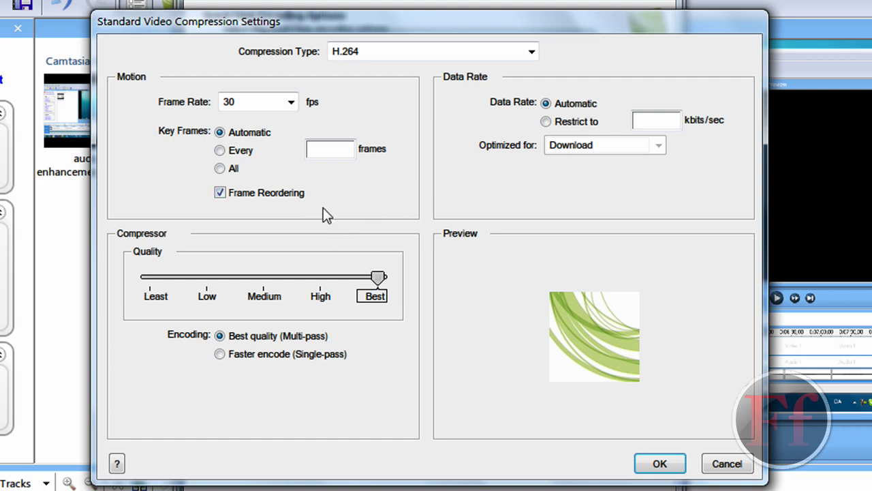
{"action": "mouse_move", "coordinate": [292, 213]}
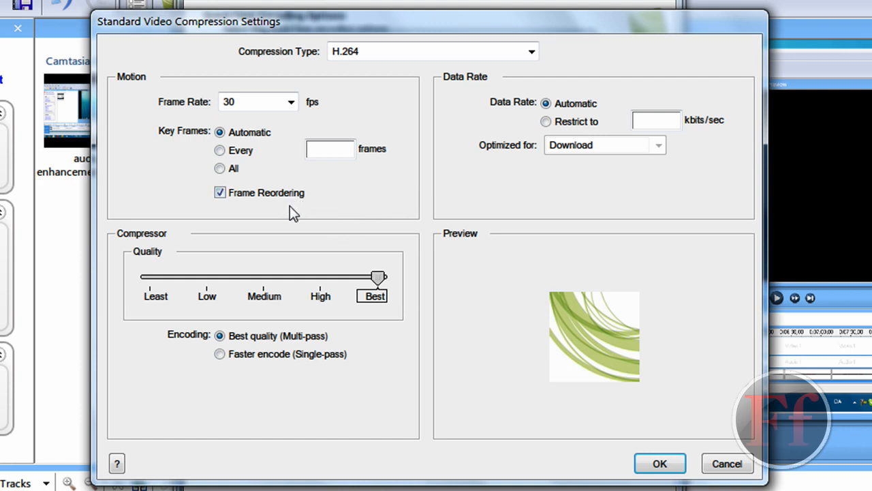
{"action": "mouse_move", "coordinate": [300, 202]}
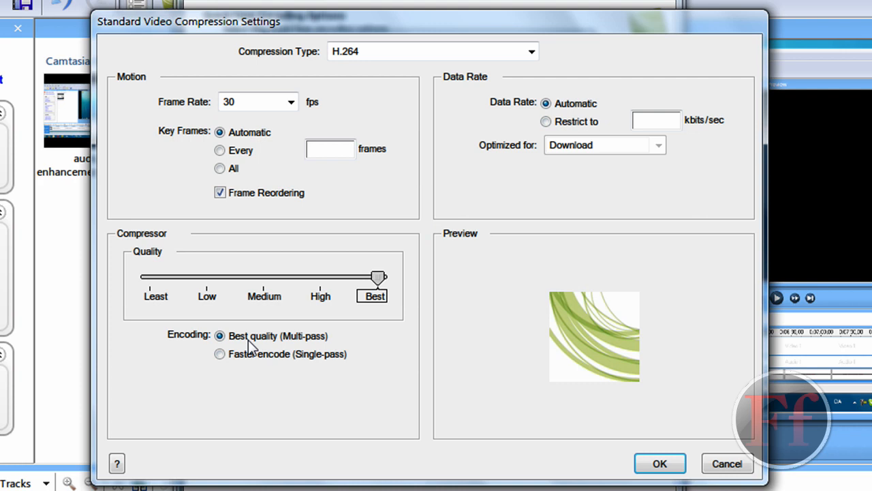
Try Quality levels from lowest through 28, 69, 57 and High, then return it to Best.
{"action": "left_click_drag", "start_coordinate": [379, 278], "coordinate": [335, 278]}
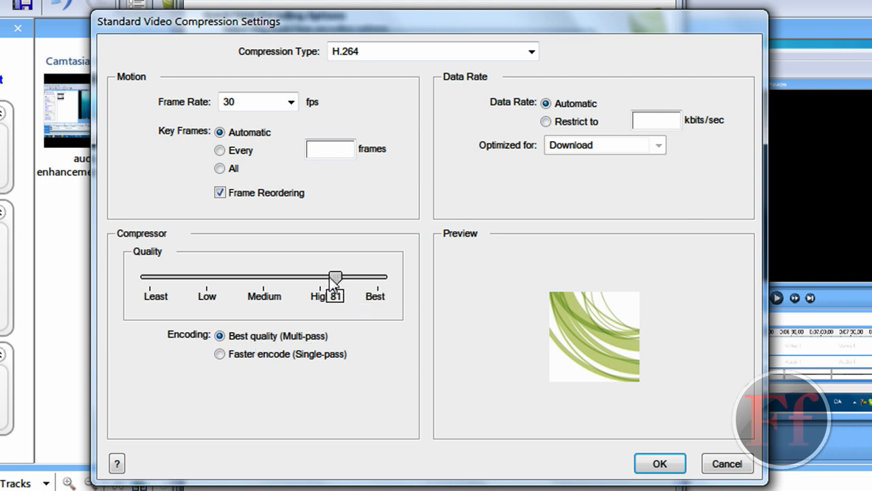
{"action": "left_click_drag", "start_coordinate": [333, 276], "coordinate": [143, 276]}
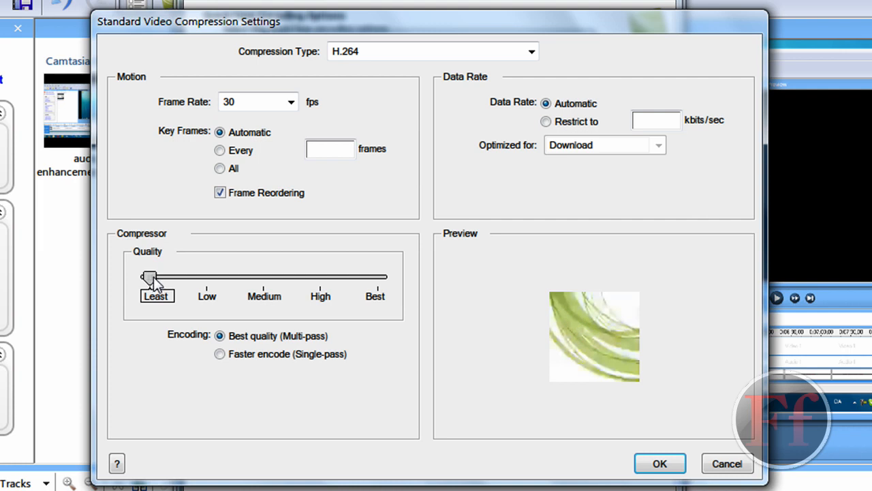
{"action": "left_click_drag", "start_coordinate": [149, 277], "coordinate": [212, 277]}
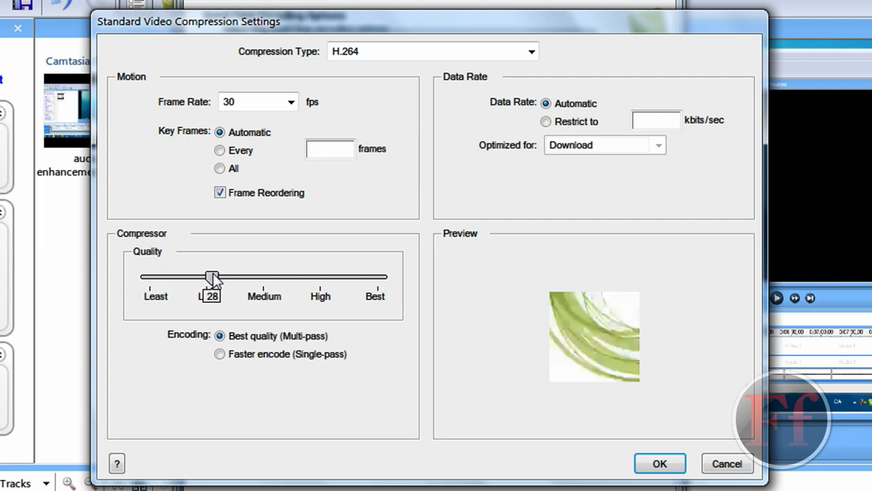
{"action": "left_click_drag", "start_coordinate": [213, 277], "coordinate": [303, 277]}
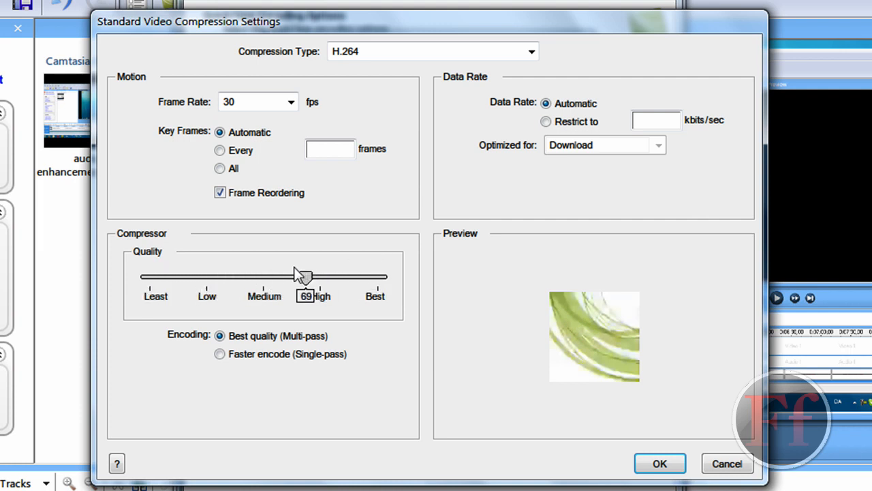
{"action": "left_click_drag", "start_coordinate": [303, 275], "coordinate": [280, 275]}
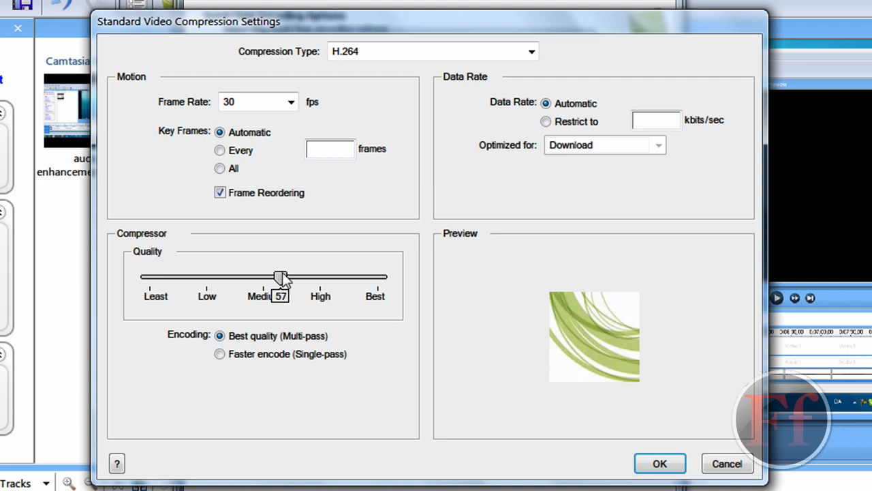
{"action": "left_click_drag", "start_coordinate": [281, 277], "coordinate": [320, 276]}
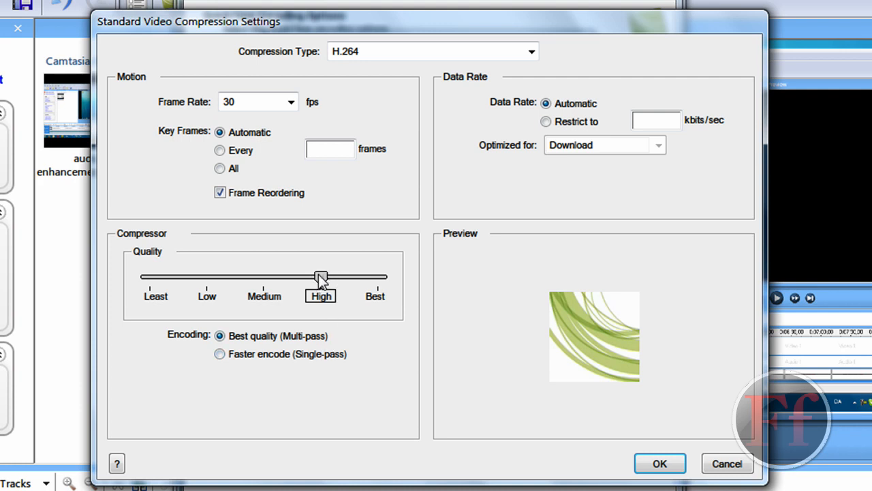
{"action": "left_click_drag", "start_coordinate": [321, 276], "coordinate": [379, 277]}
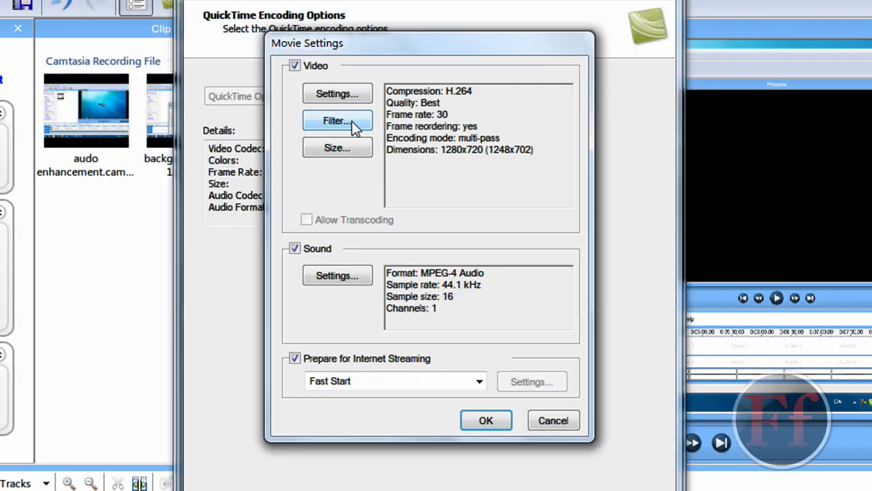
{"action": "left_click", "coordinate": [336, 147]}
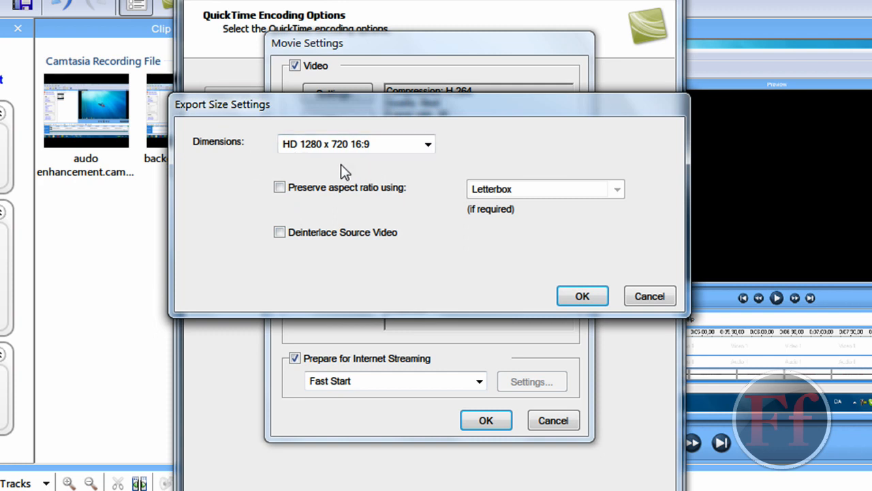
{"action": "mouse_move", "coordinate": [352, 151]}
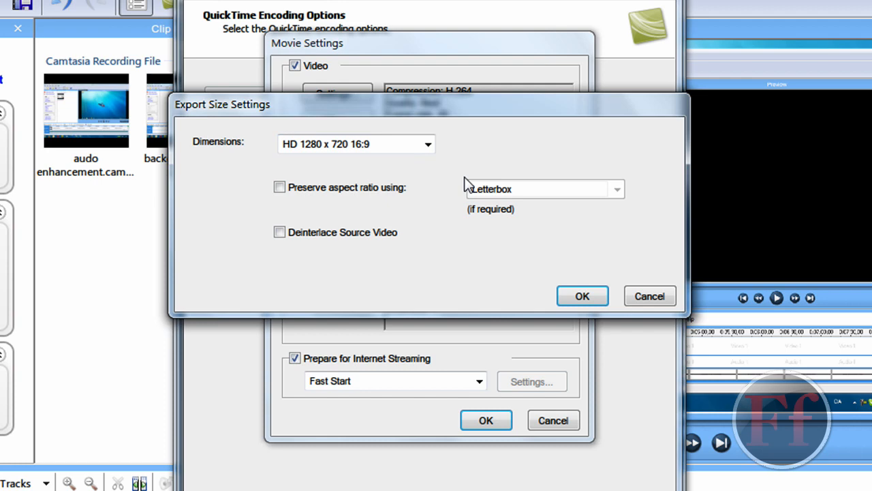
{"action": "mouse_move", "coordinate": [577, 249]}
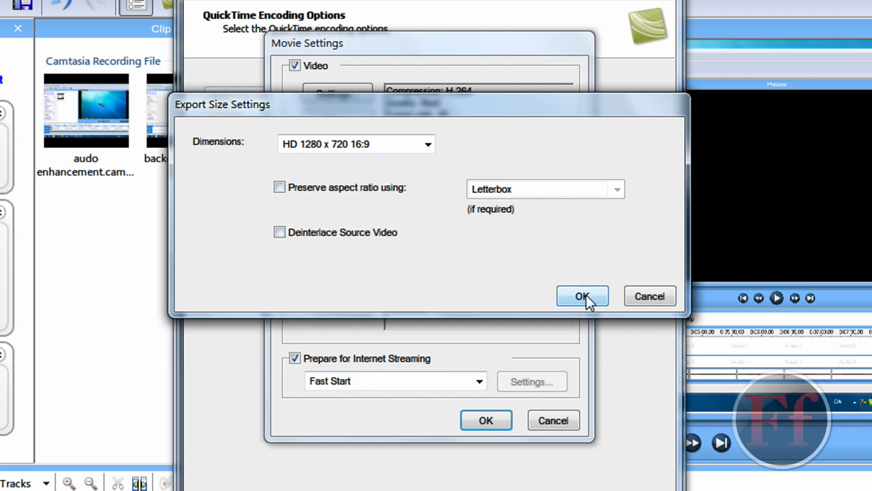
{"action": "left_click", "coordinate": [582, 295]}
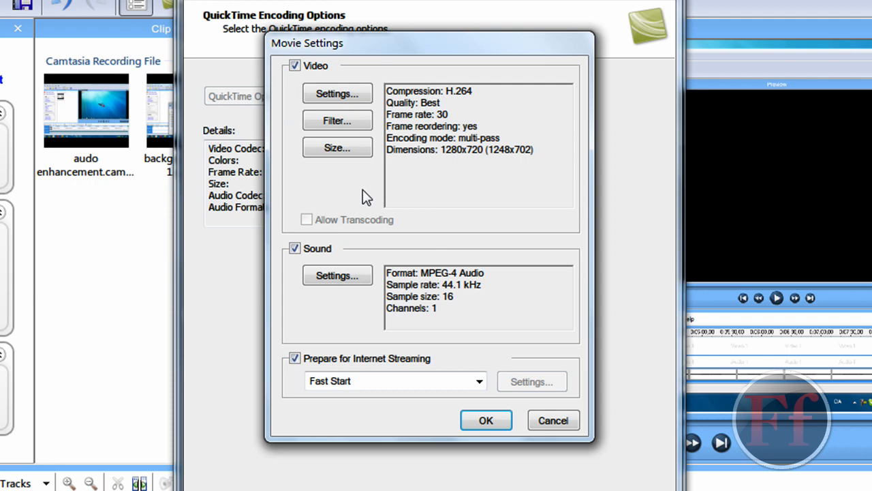
{"action": "mouse_move", "coordinate": [315, 254]}
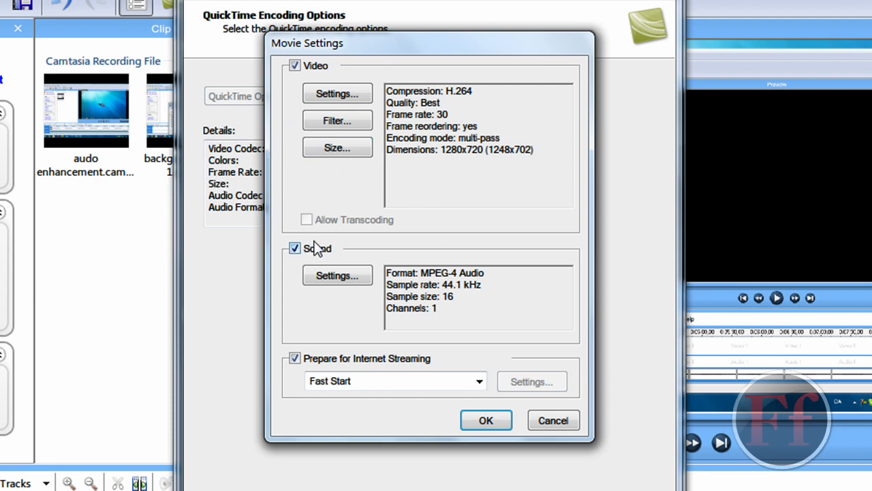
{"action": "left_click", "coordinate": [337, 275]}
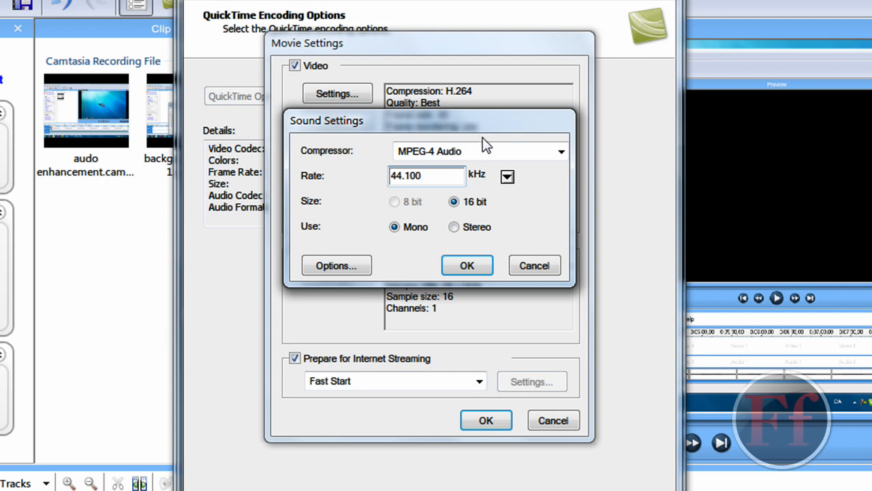
{"action": "mouse_move", "coordinate": [537, 196]}
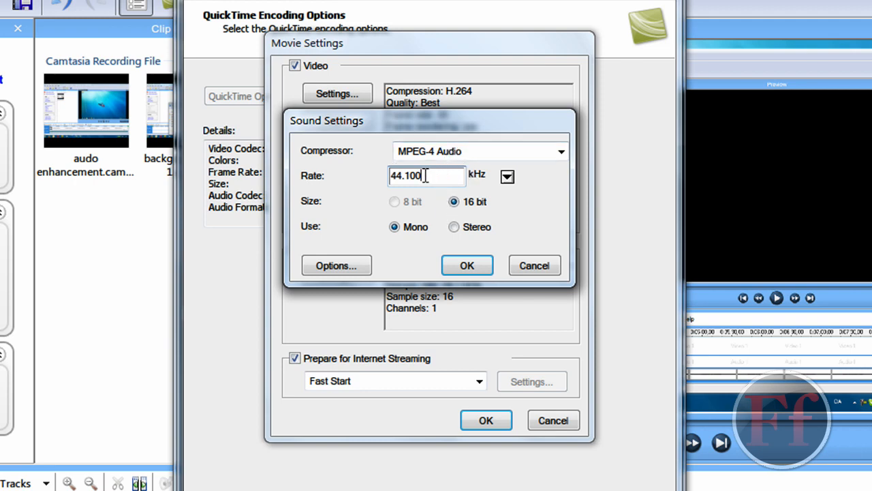
{"action": "mouse_move", "coordinate": [414, 202]}
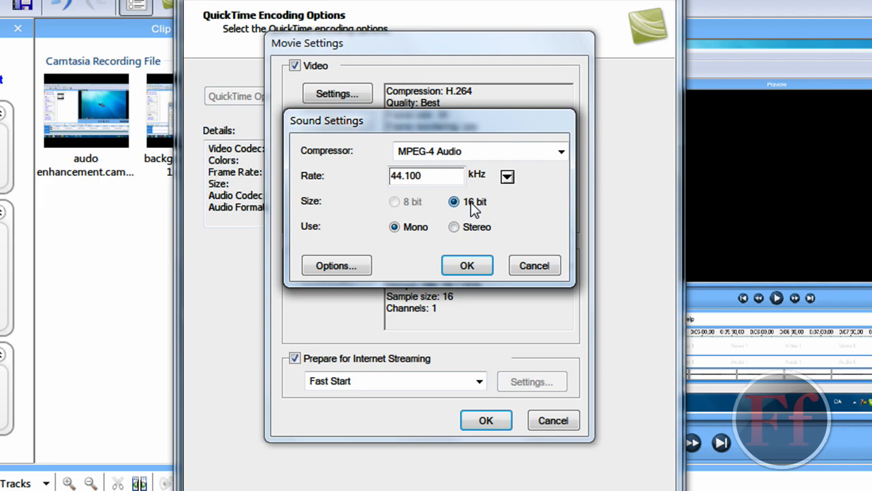
{"action": "left_click", "coordinate": [466, 264]}
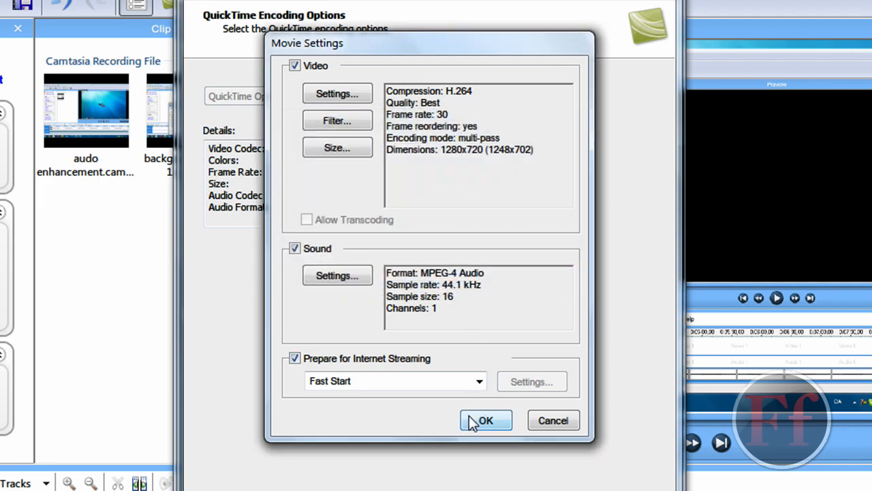
Confirm movie settings, set Custom size 1280x720 and keep a black background colour.
{"action": "left_click", "coordinate": [487, 420]}
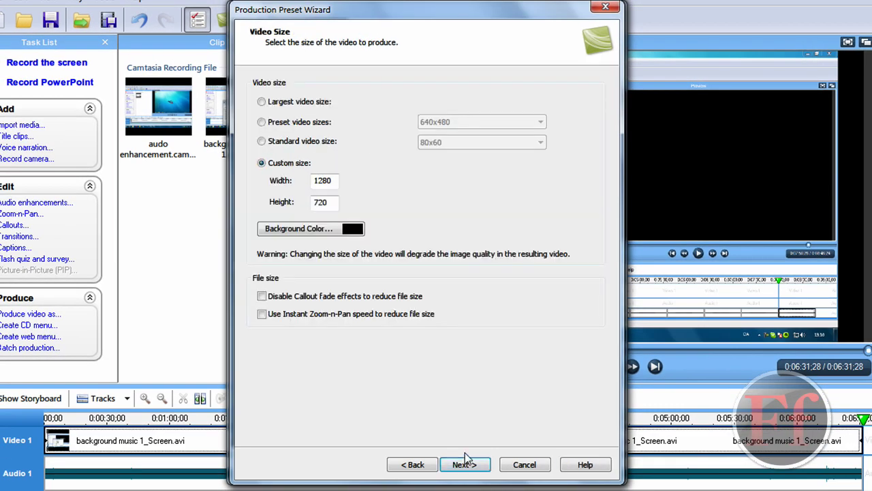
{"action": "mouse_move", "coordinate": [594, 166]}
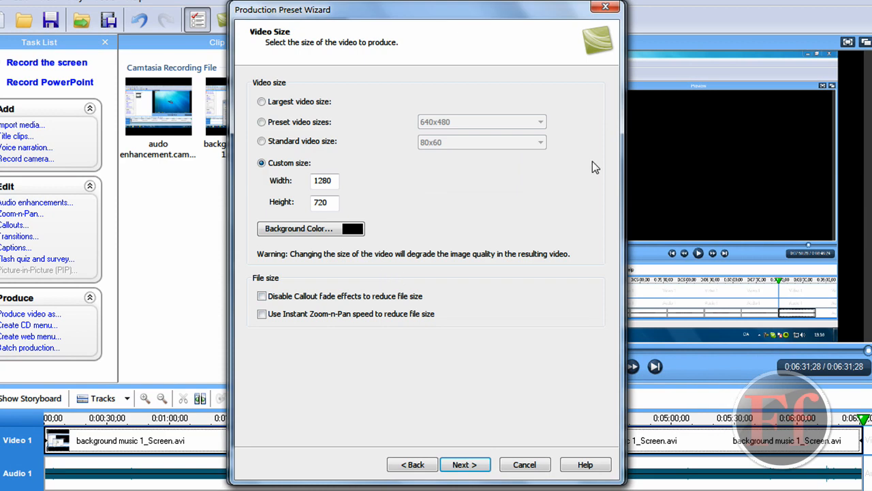
{"action": "mouse_move", "coordinate": [303, 223]}
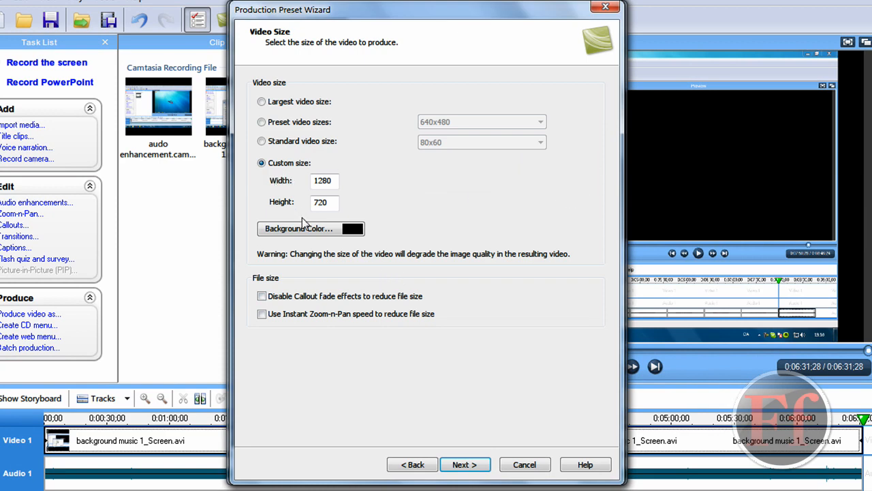
{"action": "left_click", "coordinate": [324, 180]}
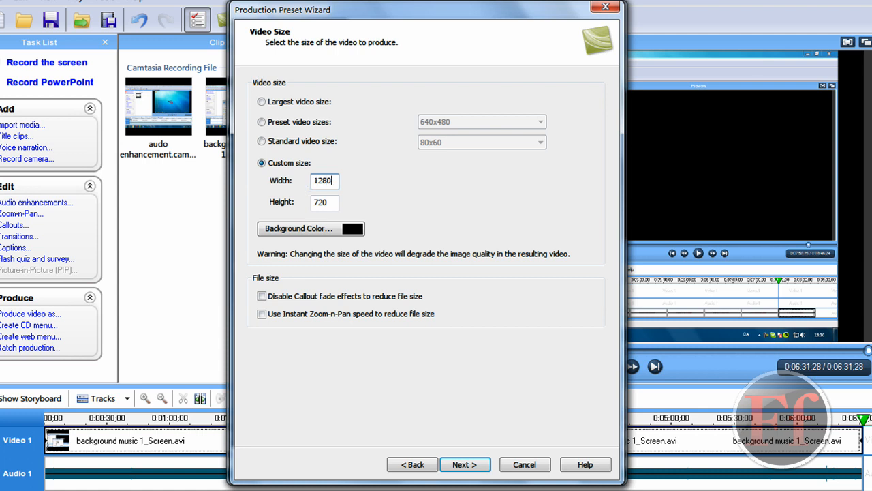
{"action": "left_click", "coordinate": [324, 201]}
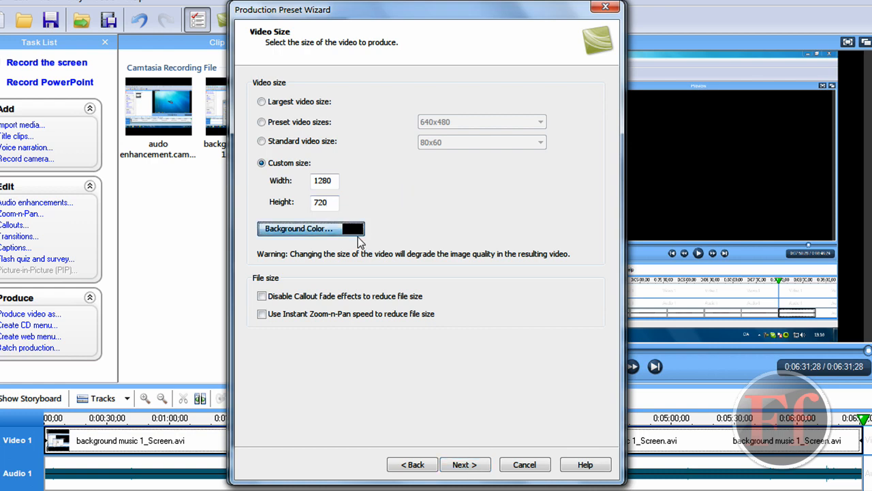
{"action": "left_click", "coordinate": [310, 229]}
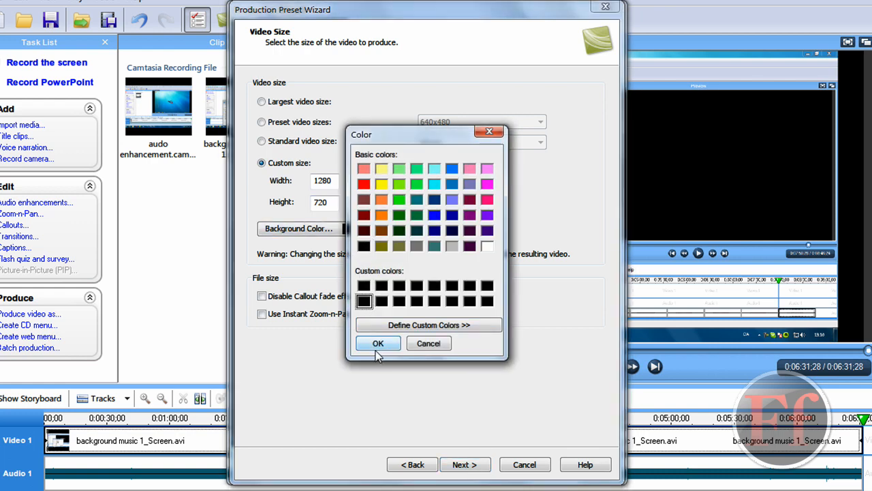
{"action": "left_click", "coordinate": [379, 344]}
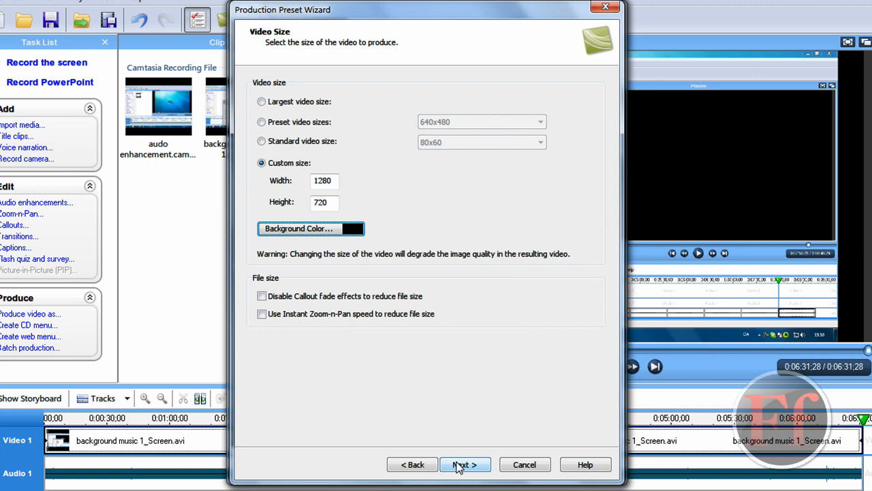
Keep Include watermark with its image path and finish saving the YouTube HD preset.
{"action": "left_click", "coordinate": [465, 463]}
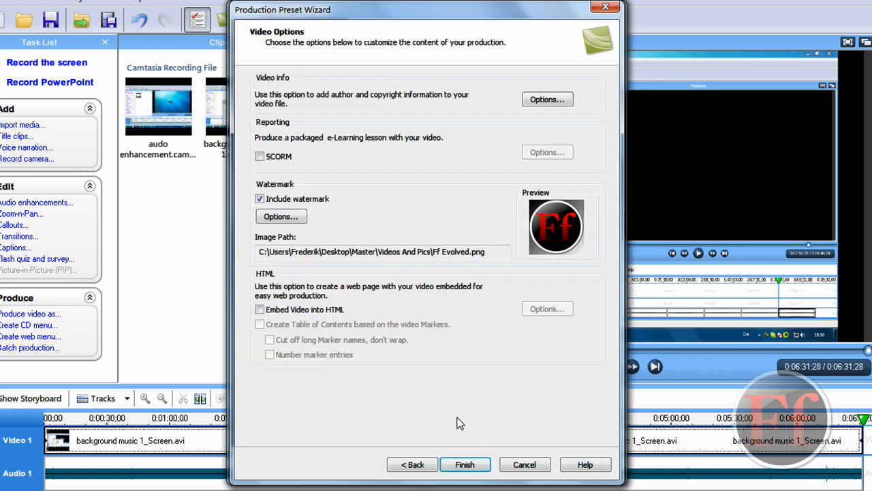
{"action": "mouse_move", "coordinate": [265, 188]}
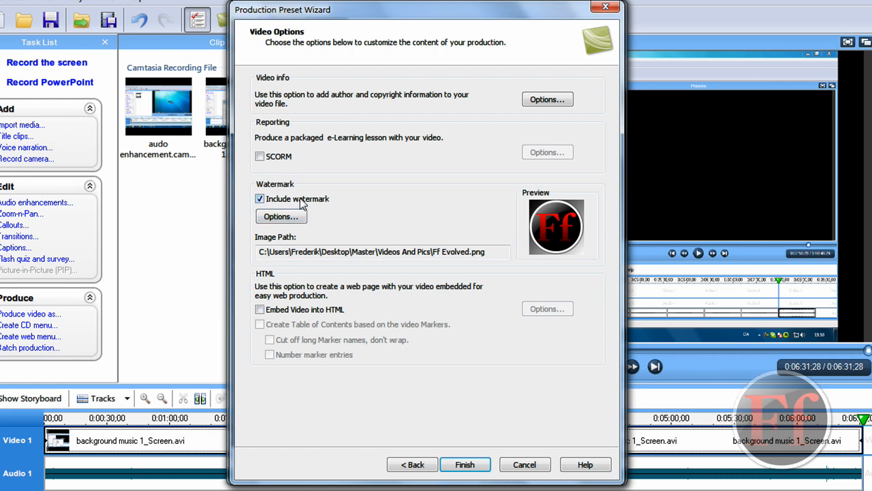
{"action": "mouse_move", "coordinate": [286, 201]}
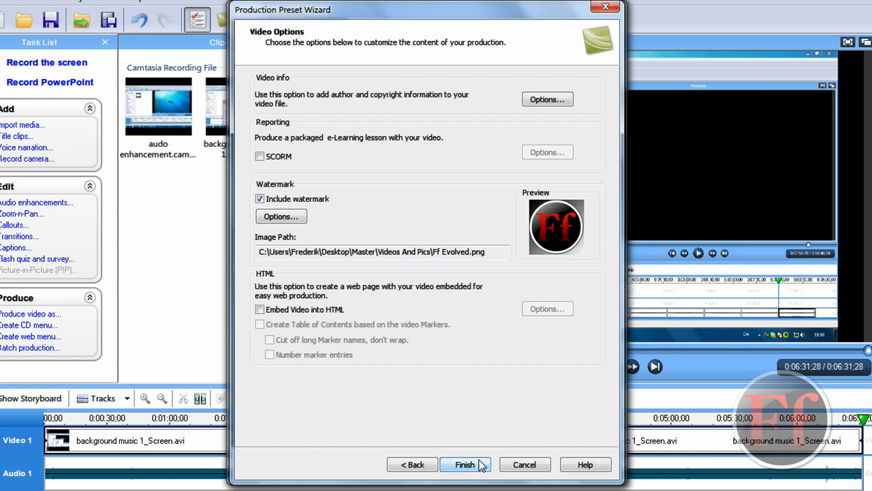
{"action": "left_click", "coordinate": [466, 464]}
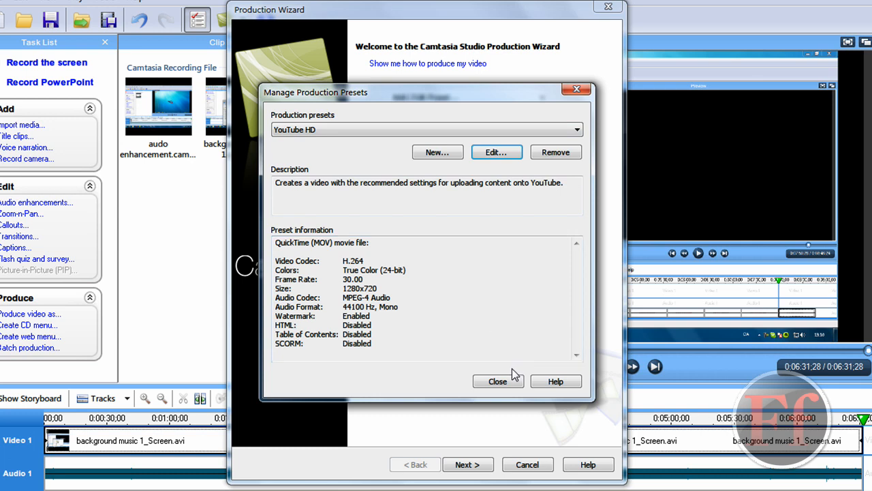
{"action": "mouse_move", "coordinate": [488, 158]}
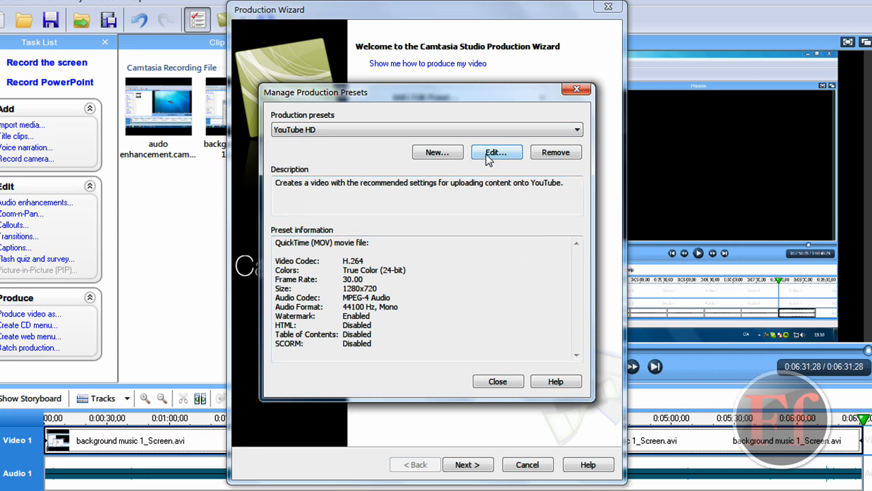
Close Manage Production Presets and select YouTube HD (1280x720 QuickTime MOV) in the wizard.
{"action": "left_click", "coordinate": [498, 382]}
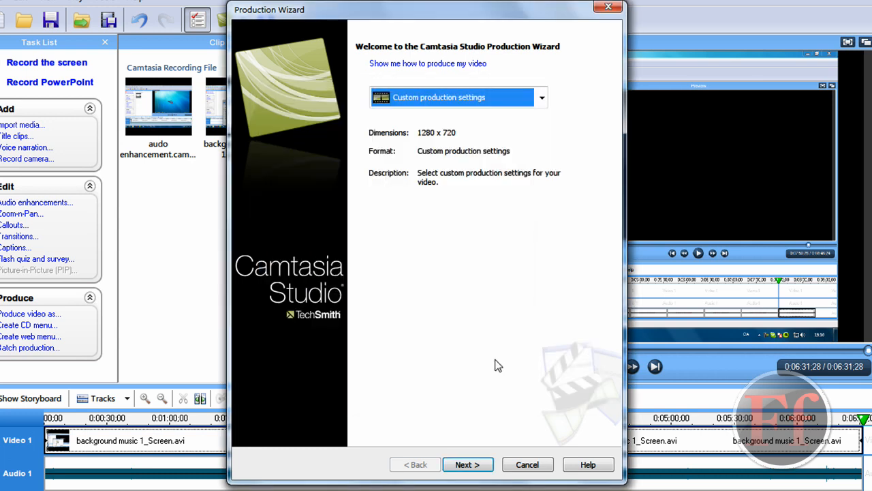
{"action": "left_click", "coordinate": [541, 97]}
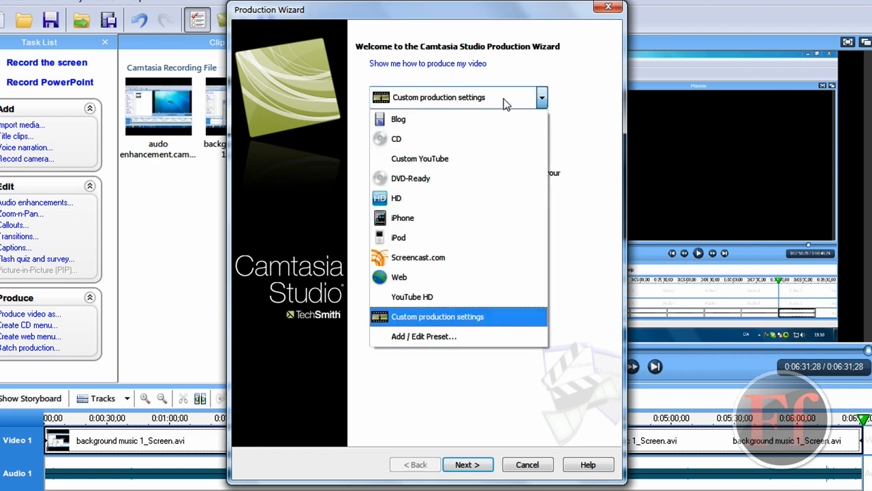
{"action": "left_click", "coordinate": [436, 316]}
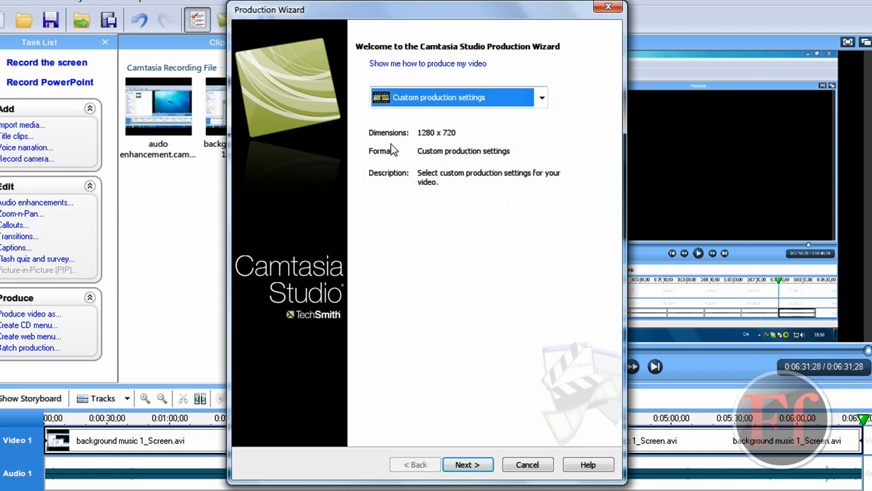
{"action": "left_click", "coordinate": [541, 97]}
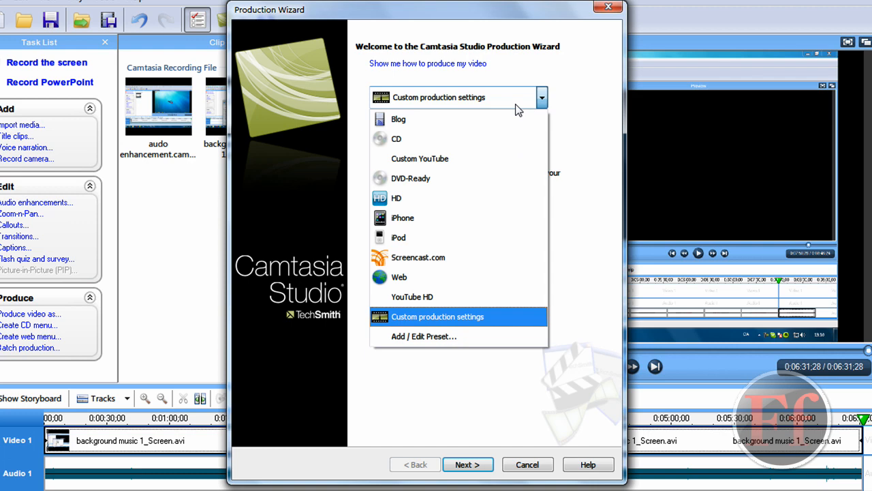
{"action": "left_click", "coordinate": [412, 297]}
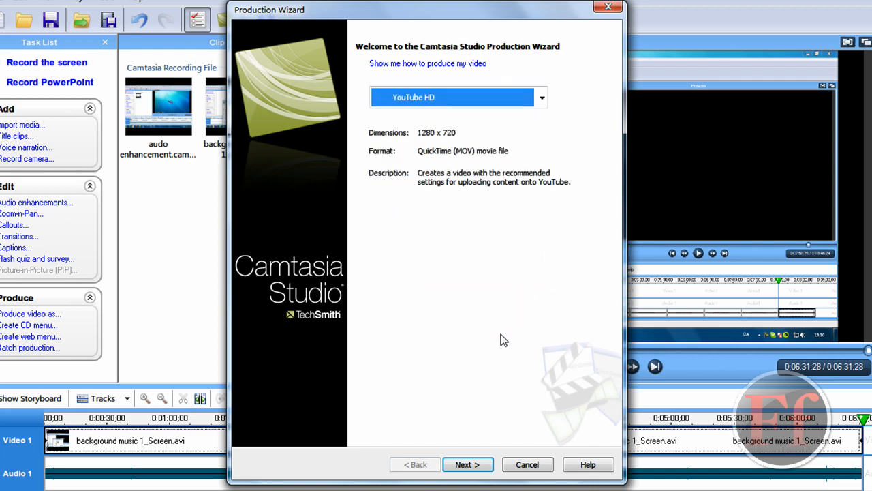
{"action": "mouse_move", "coordinate": [419, 163]}
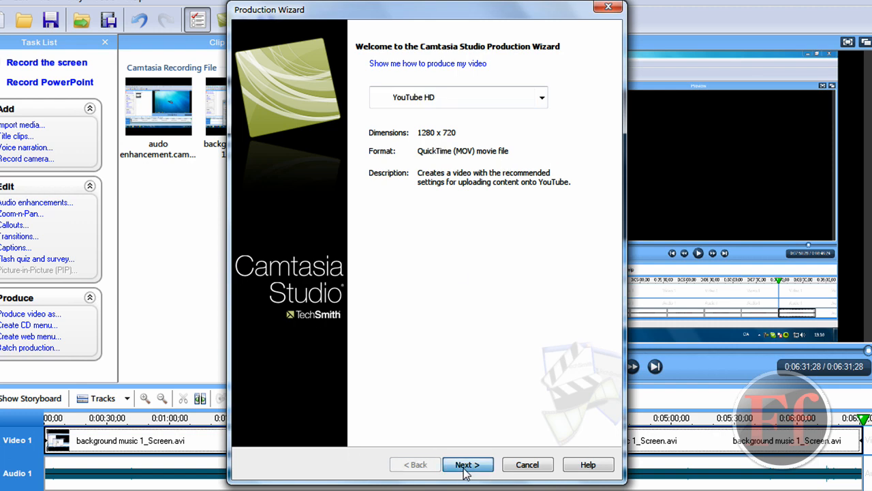
Name the production 'HD video test', keeping the Final Videos output folder.
{"action": "left_click", "coordinate": [469, 463]}
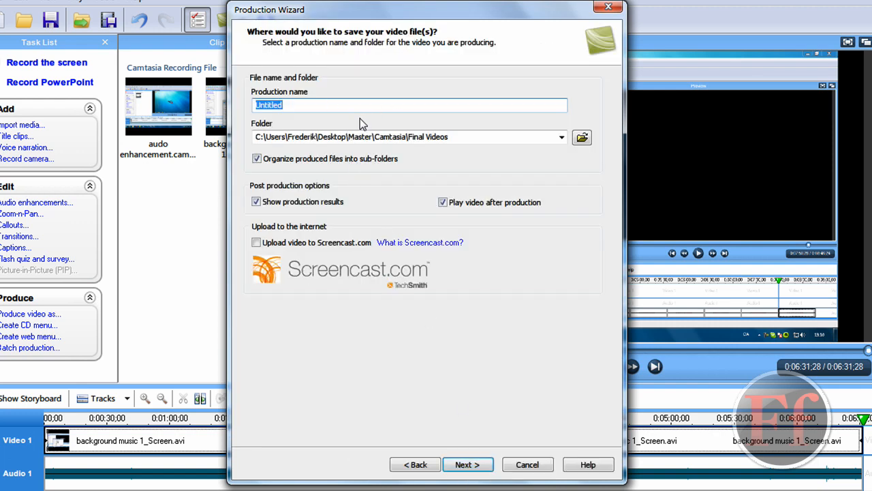
{"action": "mouse_move", "coordinate": [352, 147]}
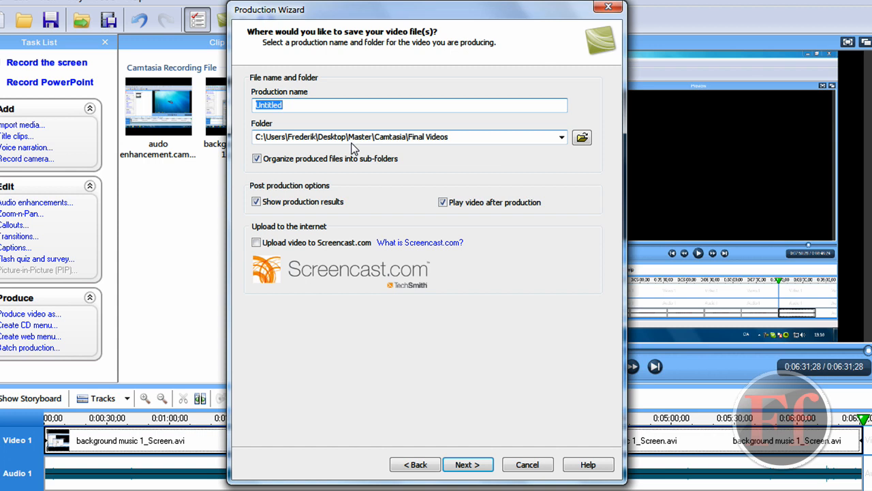
{"action": "type", "text": "HD video"}
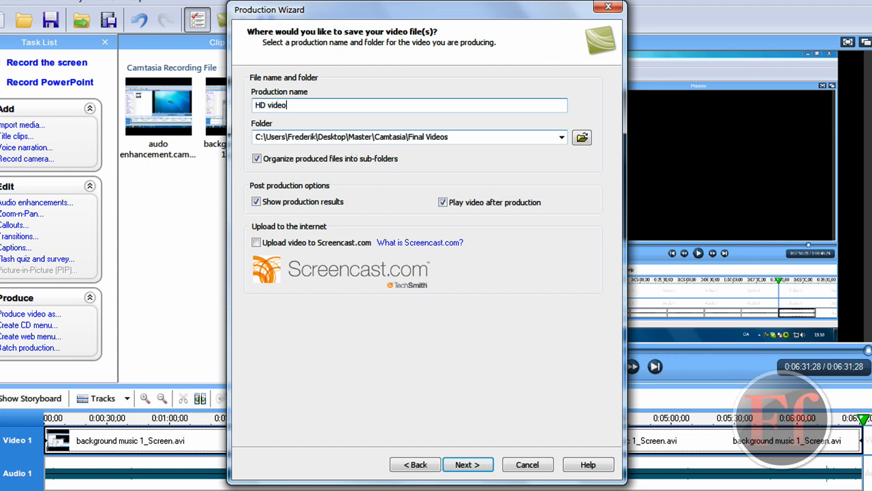
{"action": "type", "text": "test"}
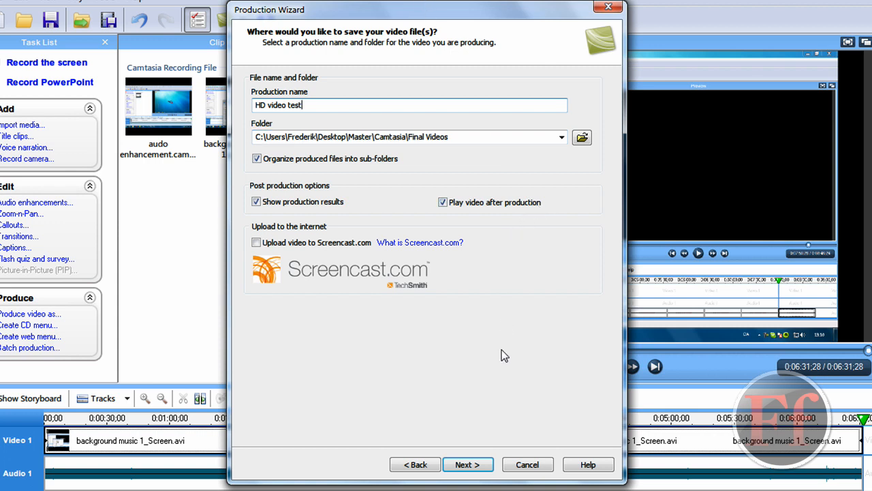
{"action": "mouse_move", "coordinate": [625, 285]}
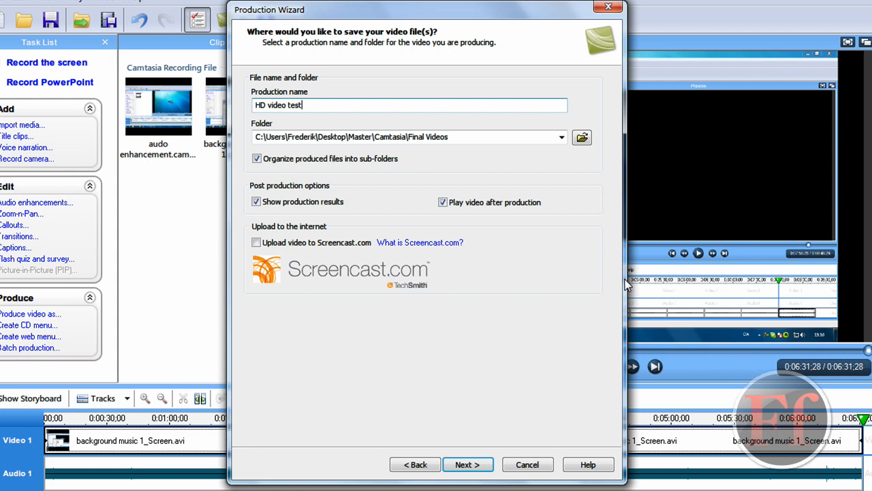
{"action": "mouse_move", "coordinate": [601, 289]}
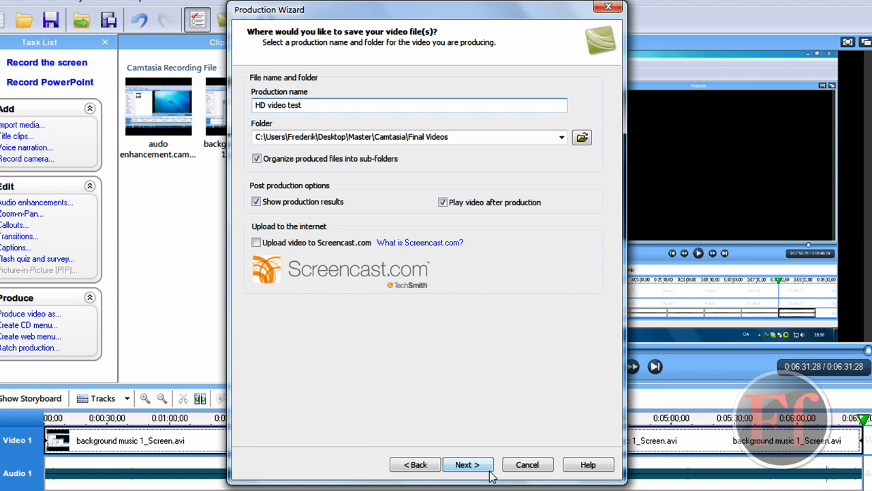
{"action": "mouse_move", "coordinate": [496, 479]}
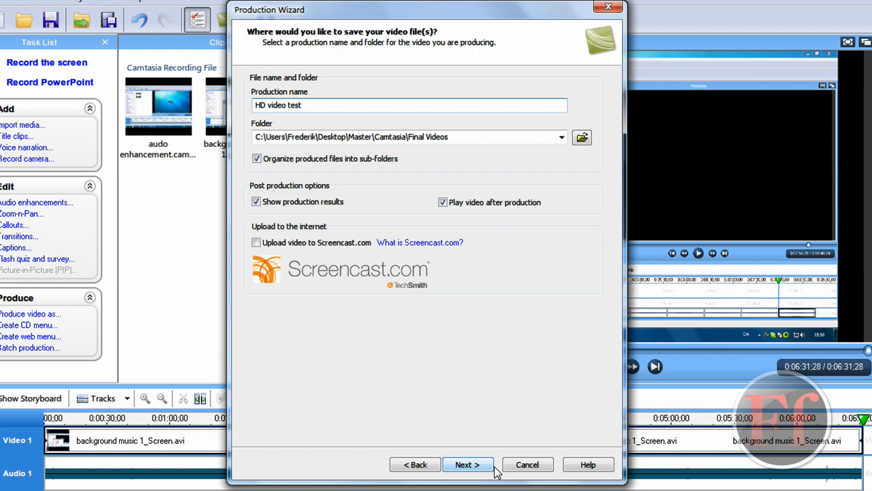
Review the H.264 1280x720 QuickTime production summary, then cancel the wizard without producing.
{"action": "left_click", "coordinate": [469, 464]}
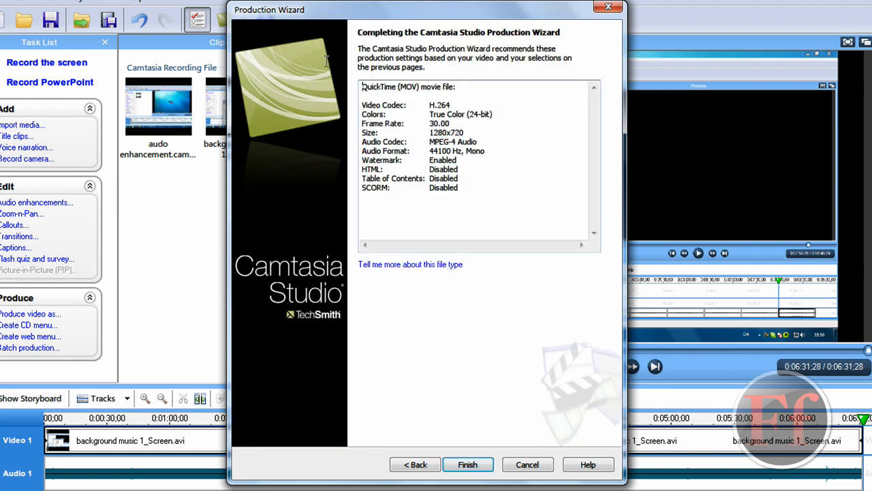
{"action": "left_click_drag", "start_coordinate": [362, 87], "coordinate": [477, 179]}
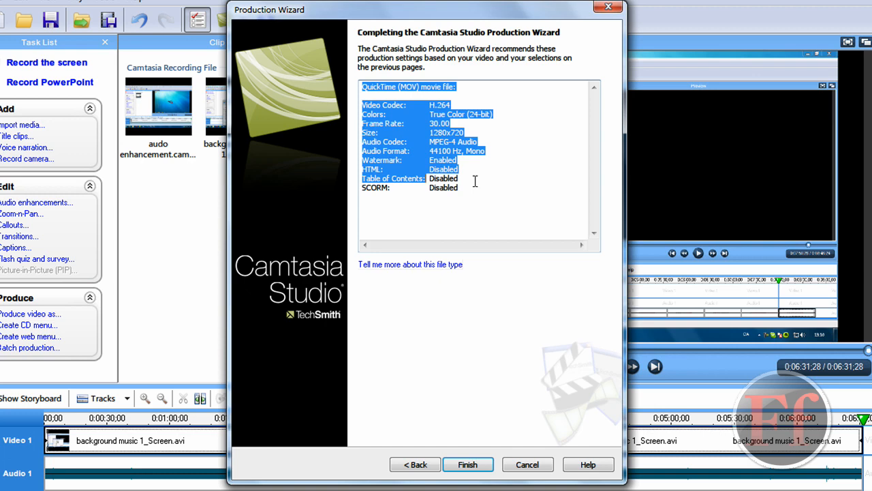
{"action": "left_click", "coordinate": [404, 114]}
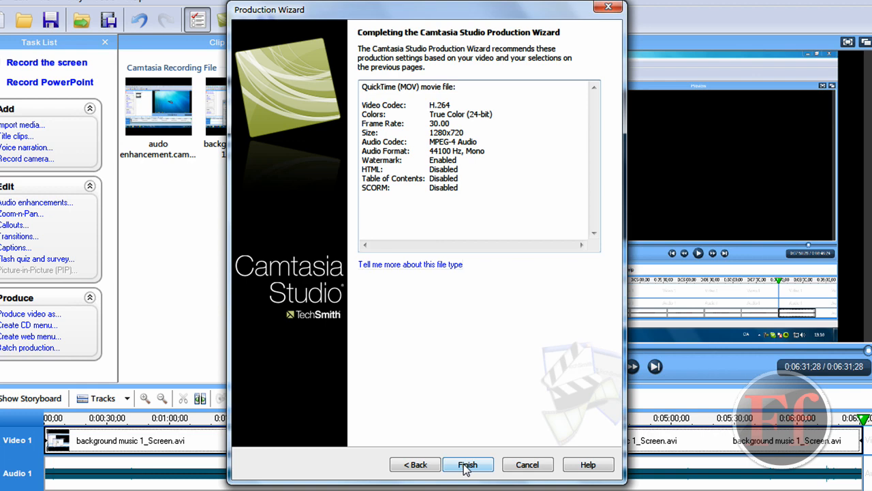
{"action": "mouse_move", "coordinate": [539, 464]}
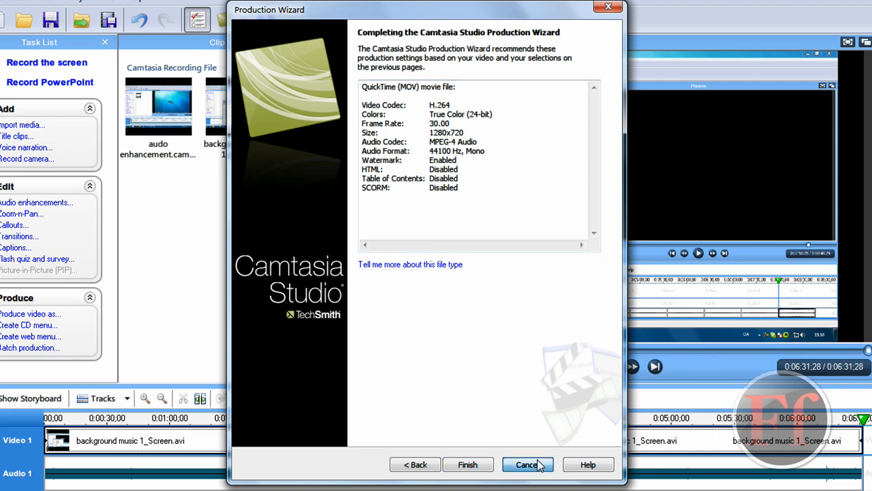
{"action": "left_click", "coordinate": [532, 463]}
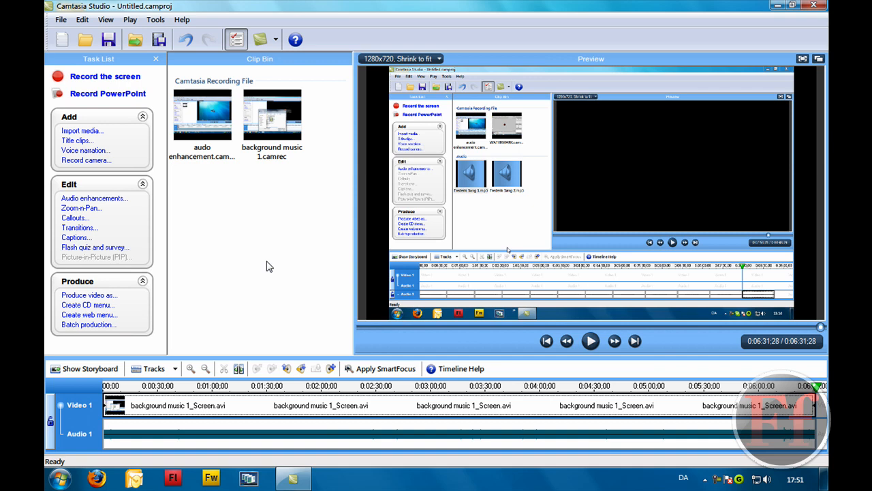
{"action": "mouse_move", "coordinate": [207, 365]}
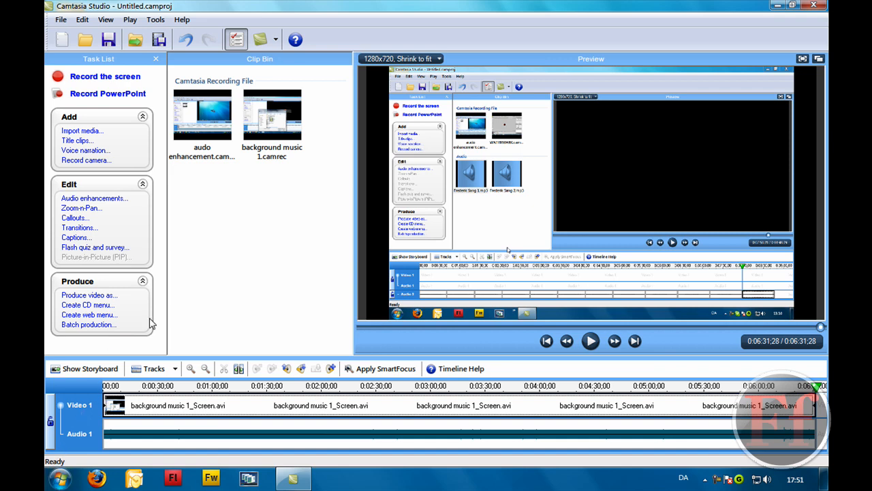
{"action": "mouse_move", "coordinate": [148, 280]}
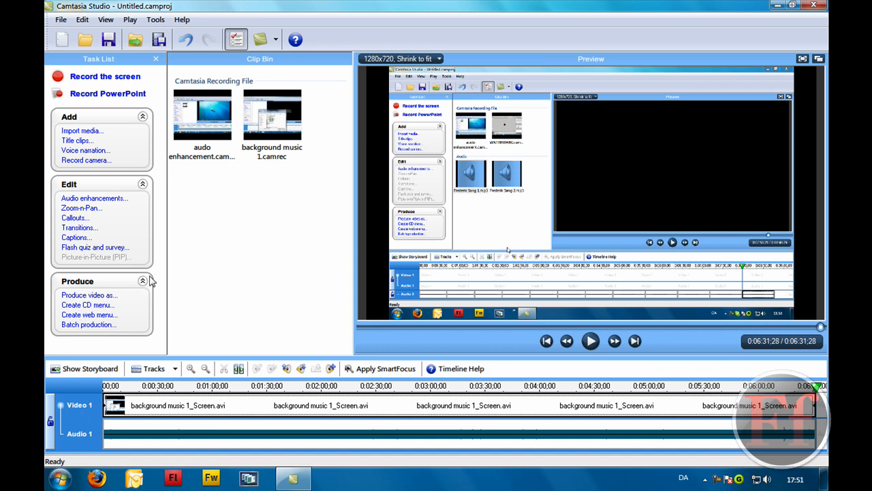
{"action": "mouse_move", "coordinate": [218, 252]}
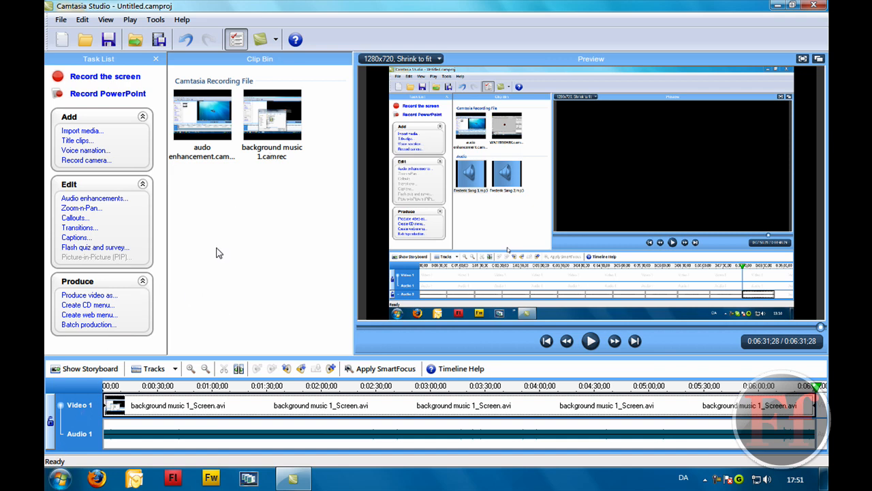